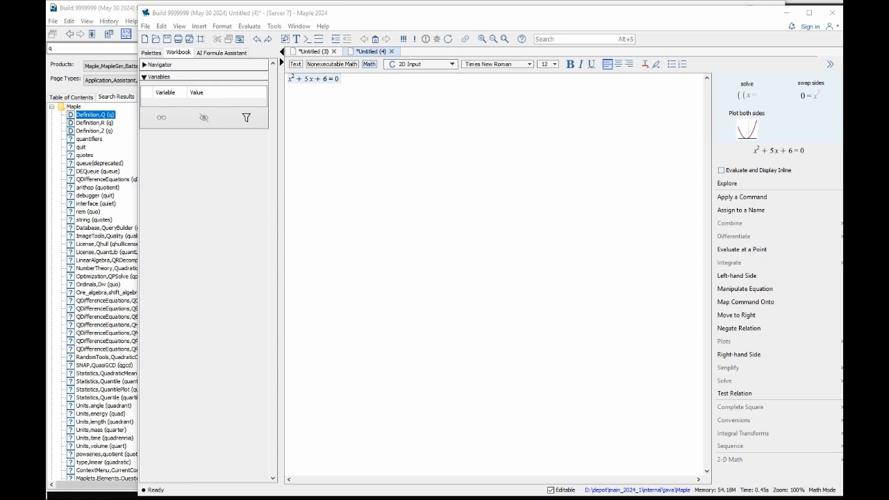
mouse_move(557, 389)
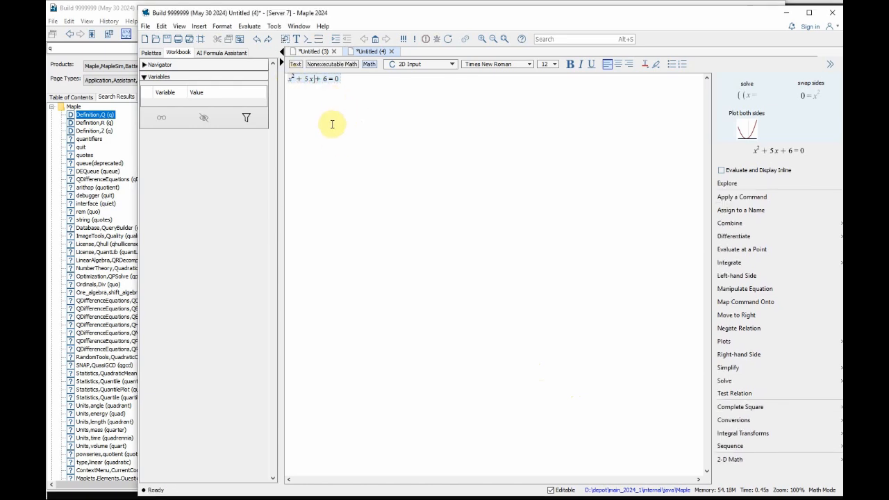
mouse_move(329, 130)
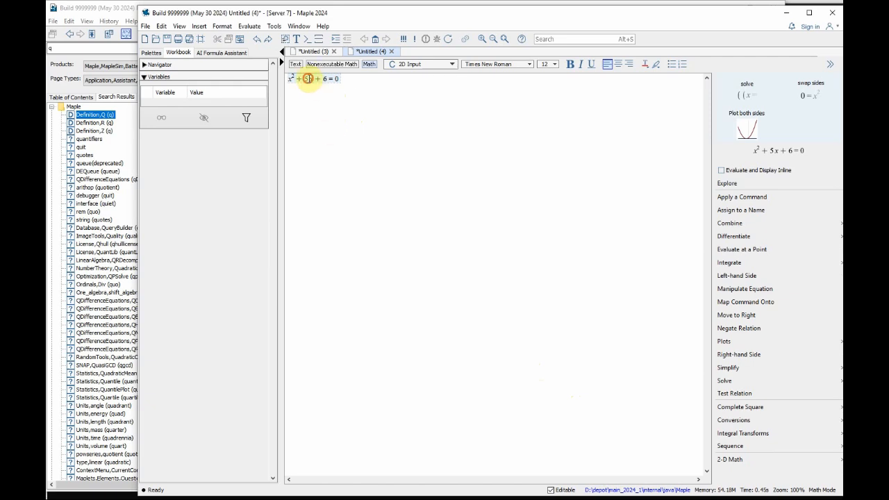
mouse_move(723, 163)
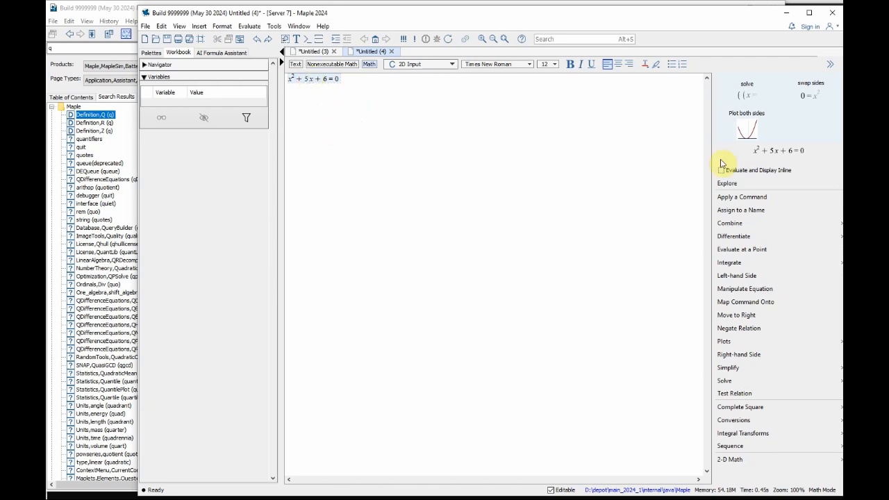
mouse_move(765, 393)
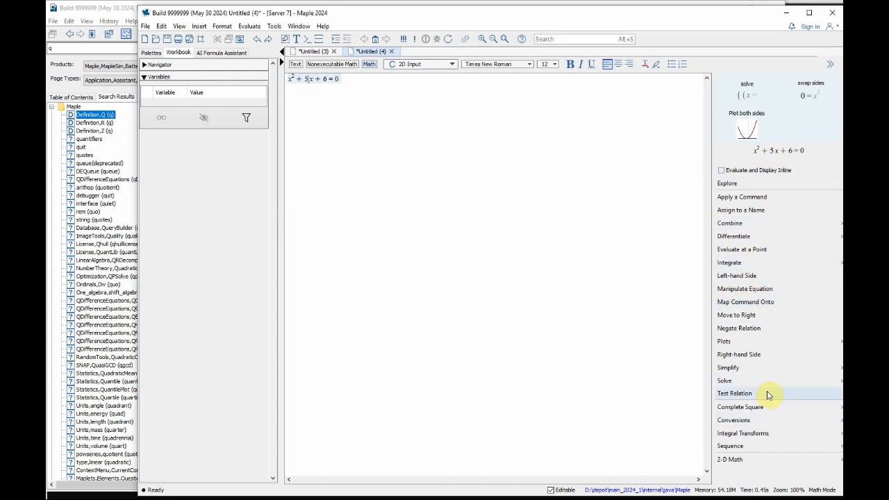
Solve x² + 5x + 6 = 0 in place via the Context Panel, giving x = −2 and x = −3.
click(724, 380)
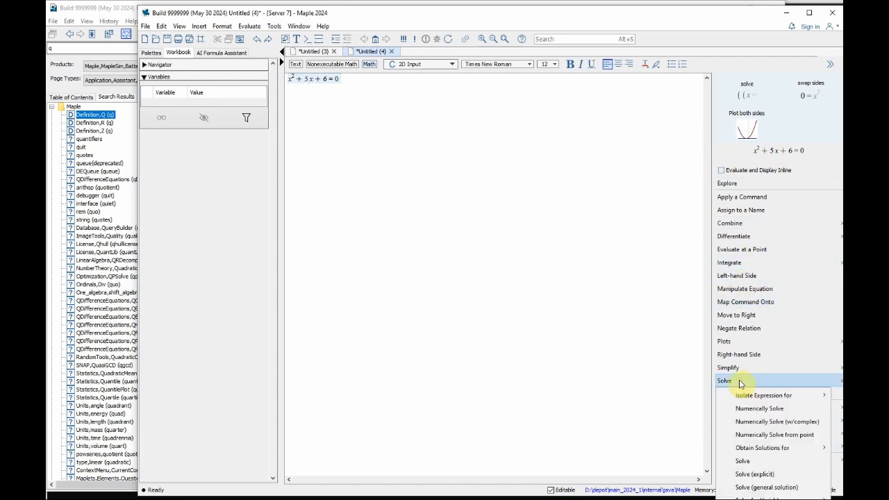
click(742, 461)
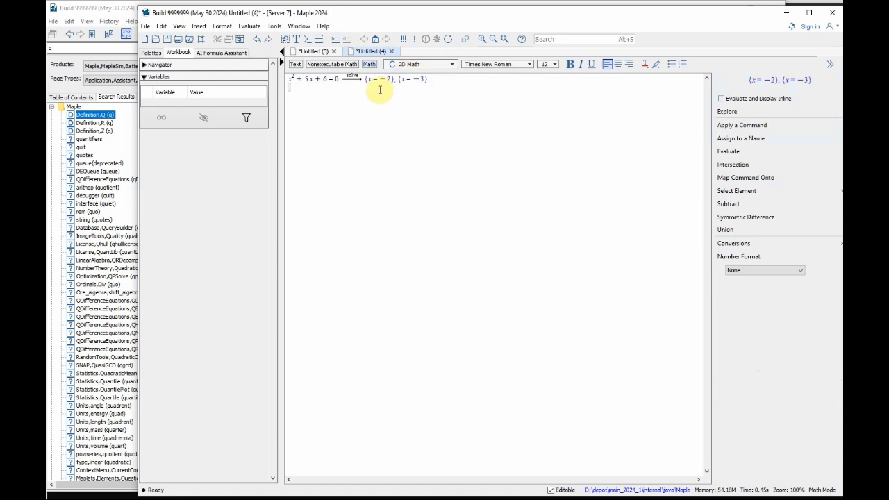
mouse_move(365, 96)
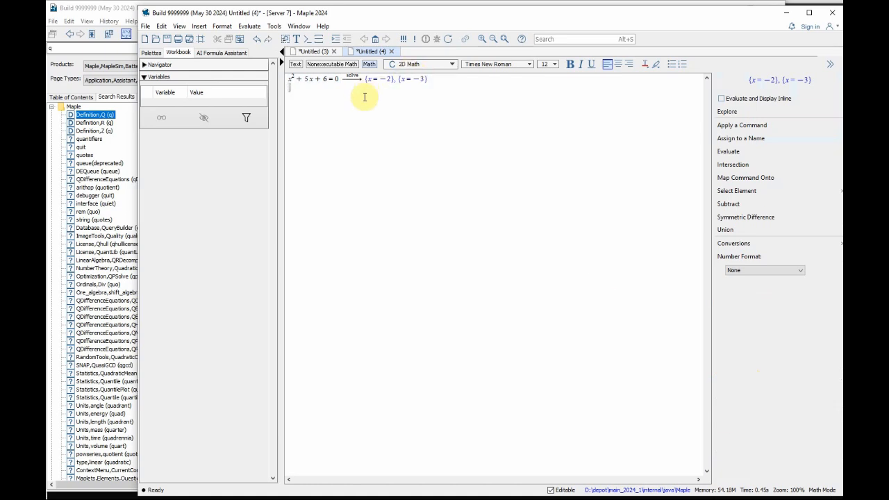
mouse_move(345, 96)
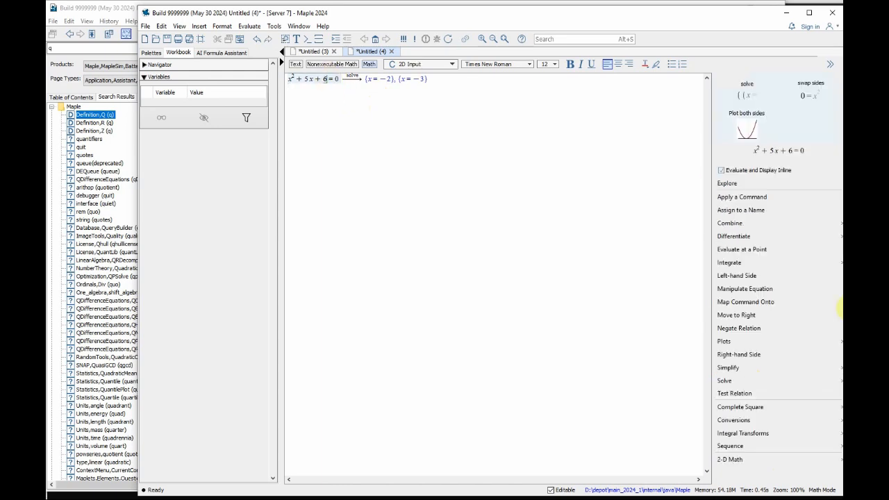
click(724, 380)
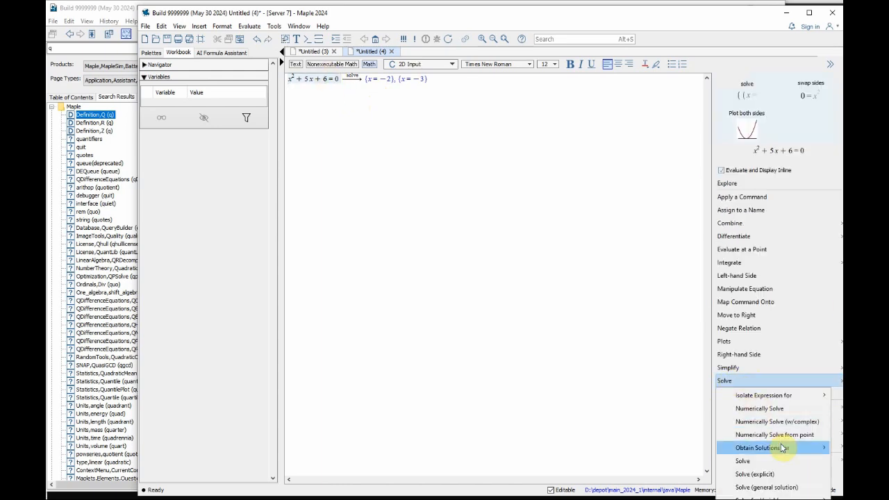
click(763, 448)
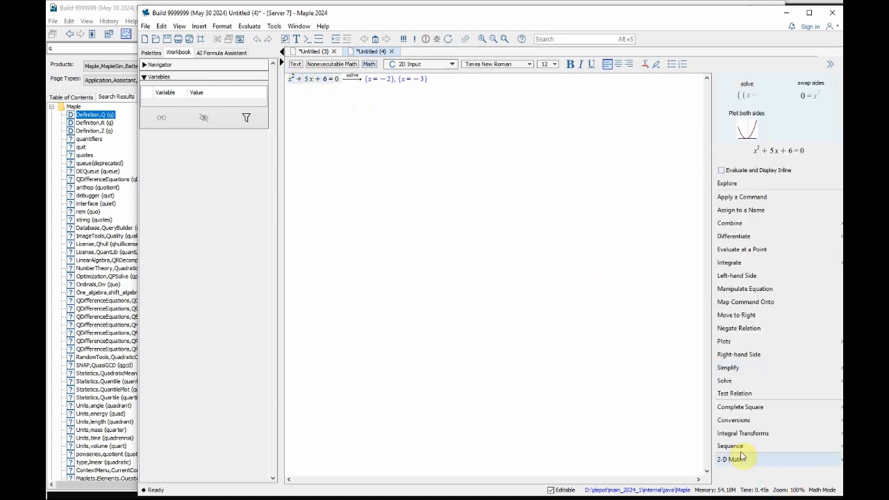
click(725, 381)
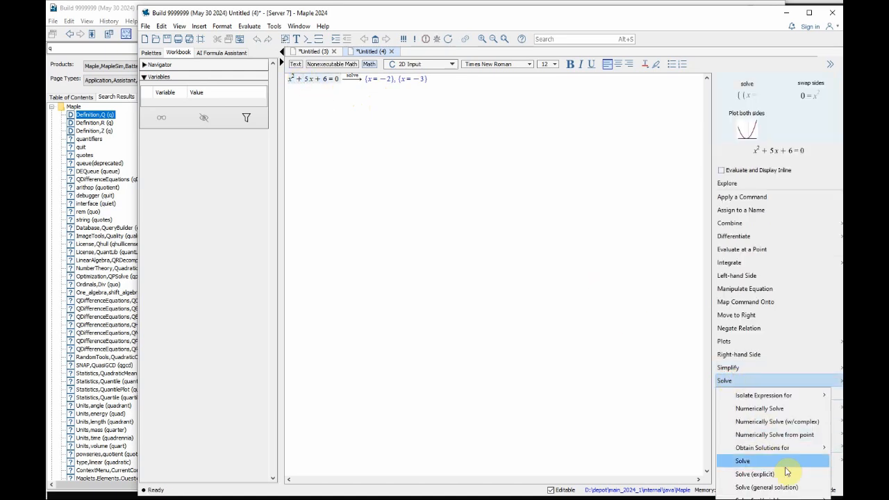
click(742, 460)
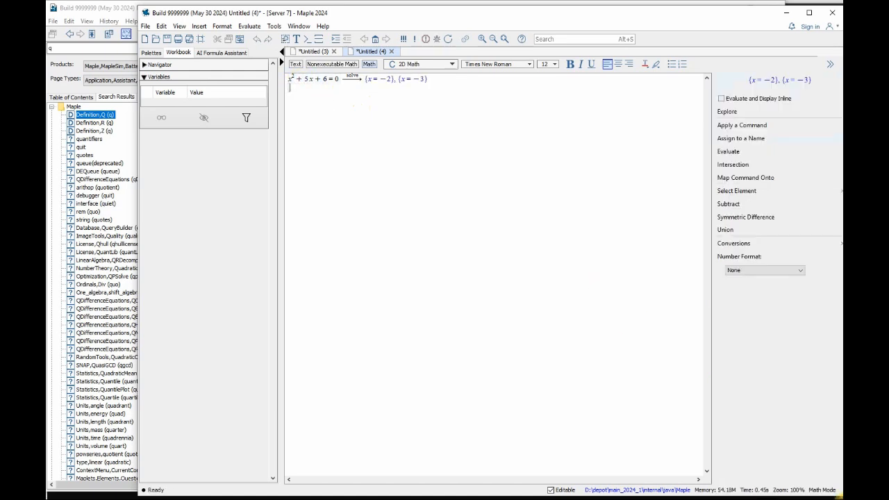
mouse_move(360, 177)
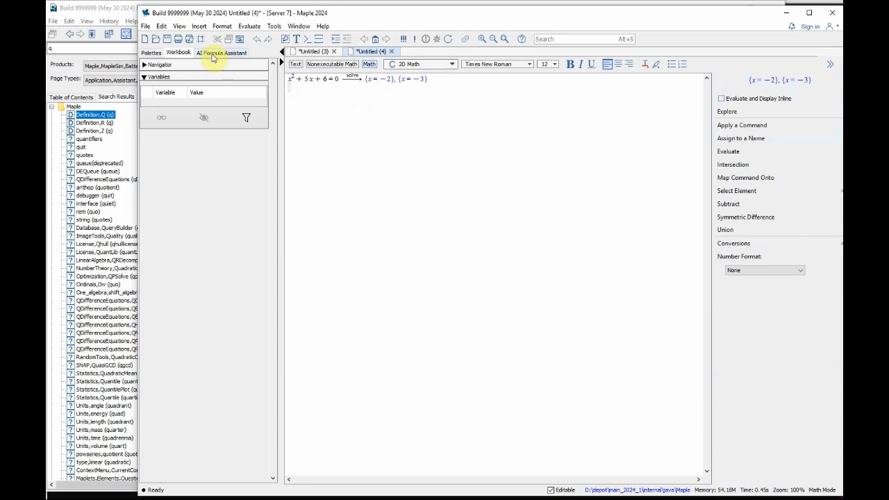
Query the AI Formula Assistant with 'step by step' to get the quadratic factoring explanation.
click(222, 52)
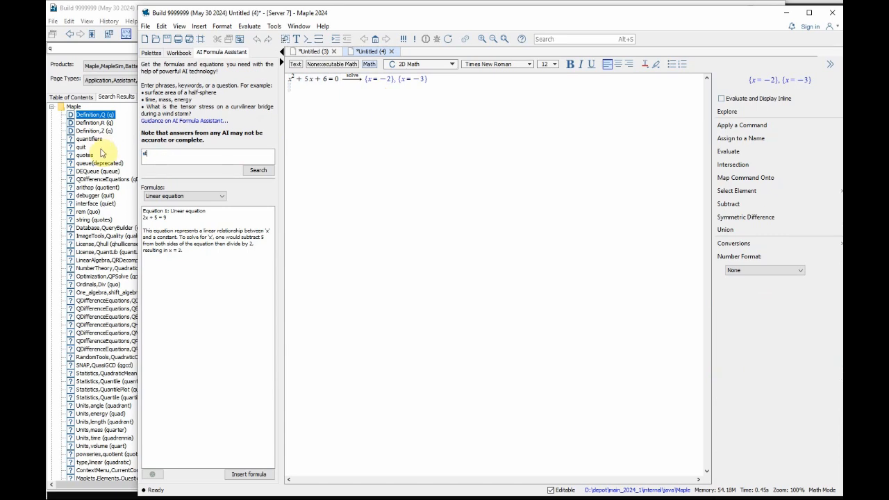
text(step by step solution)
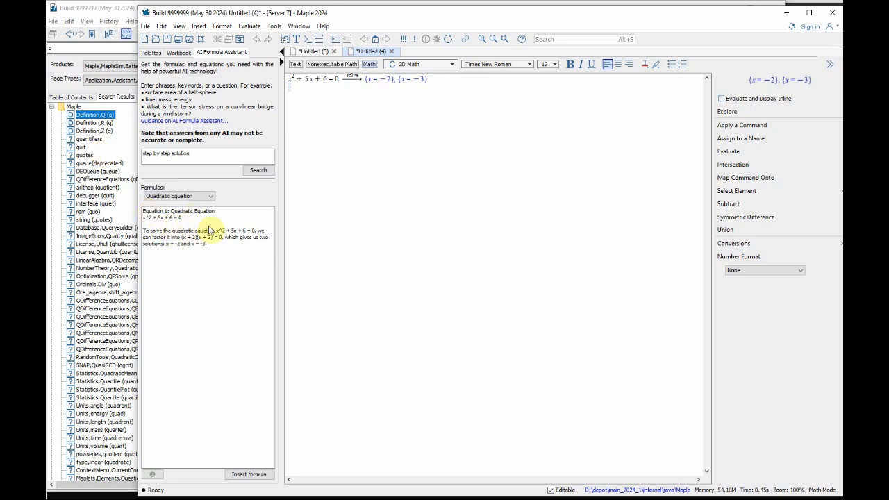
mouse_move(196, 256)
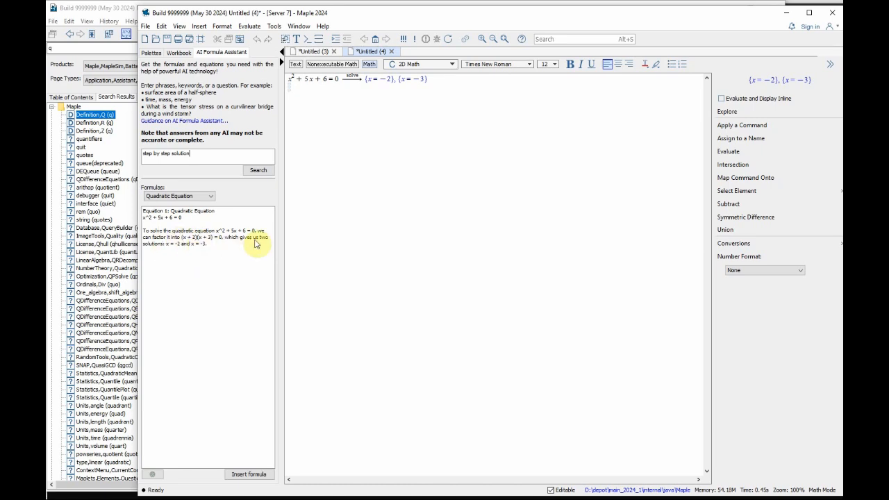
mouse_move(375, 87)
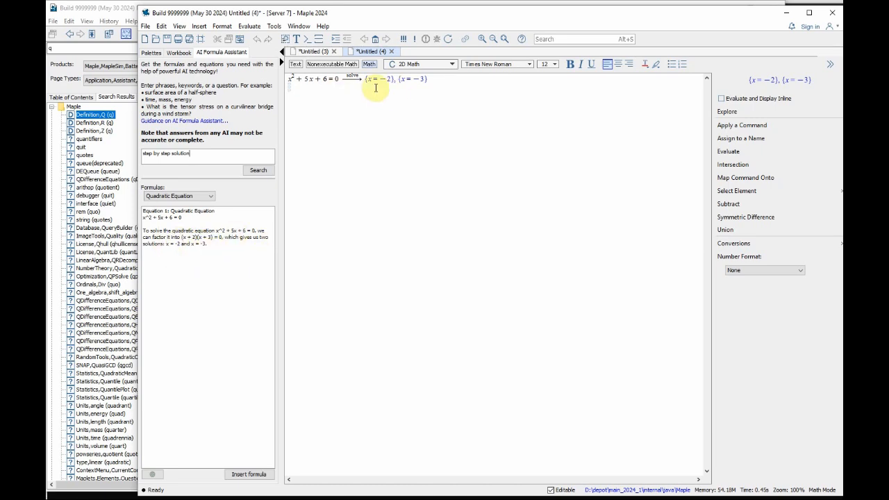
mouse_move(174, 258)
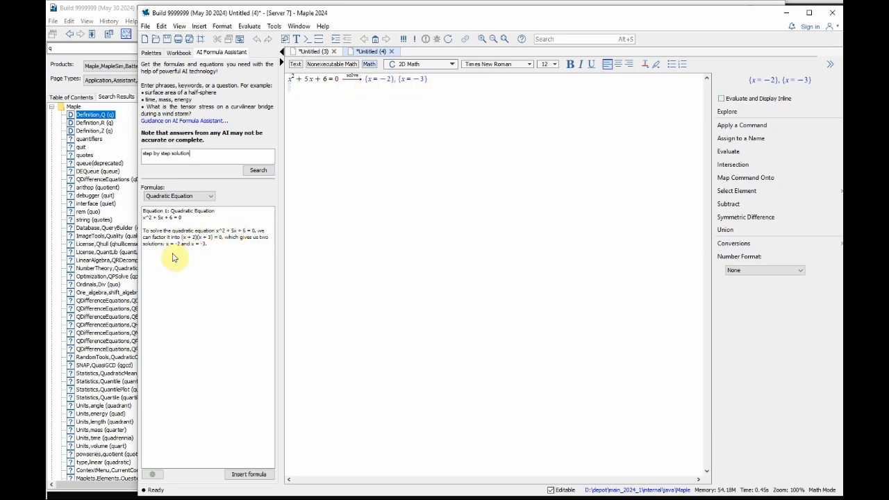
mouse_move(205, 257)
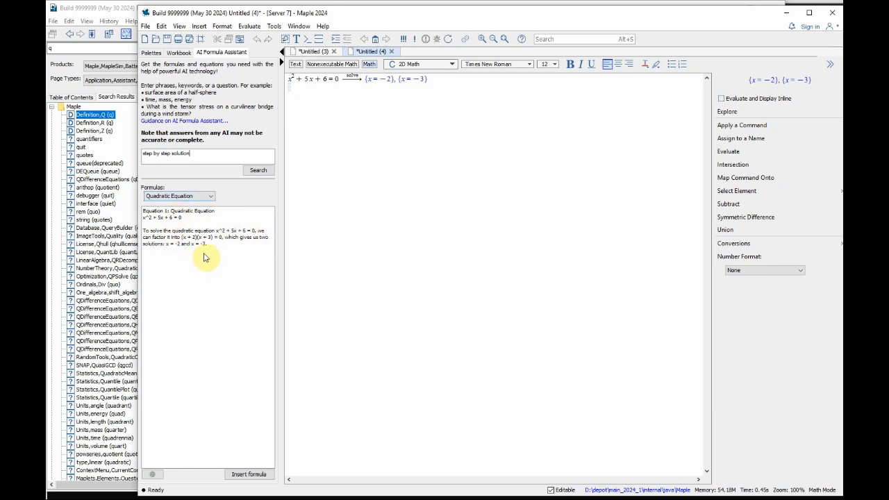
mouse_move(224, 242)
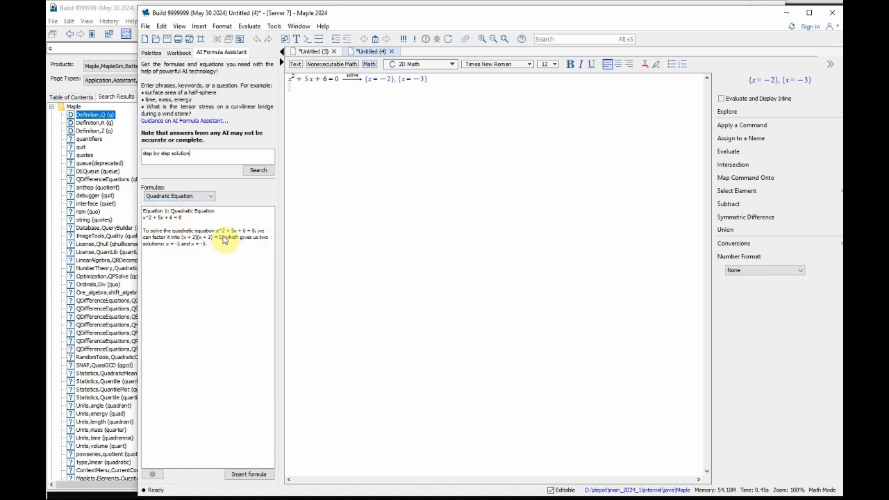
mouse_move(199, 258)
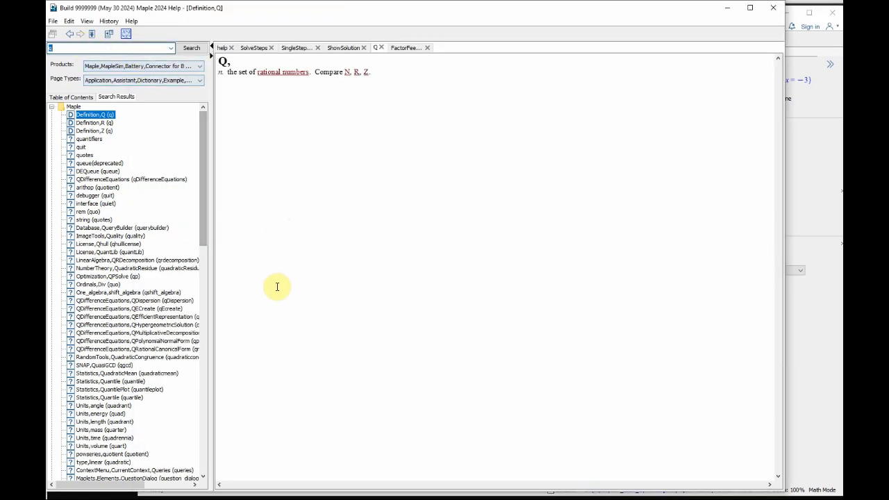
Search Maple Help for 'step by step so' and scroll the results to FactorFeedback.
text(ste)
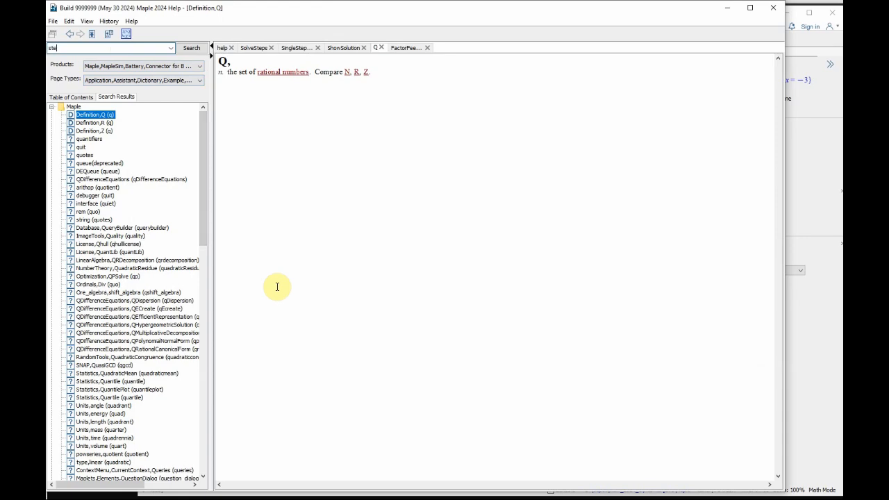
text(step by step solution)
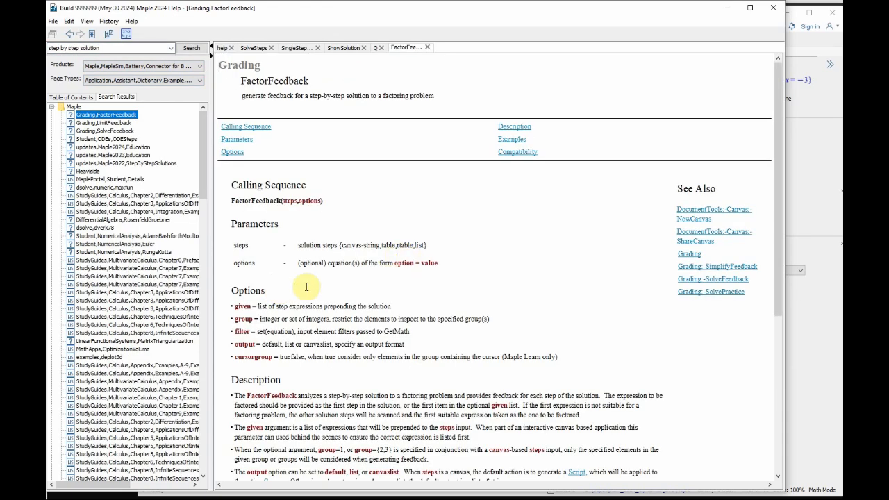
scroll(down, 3)
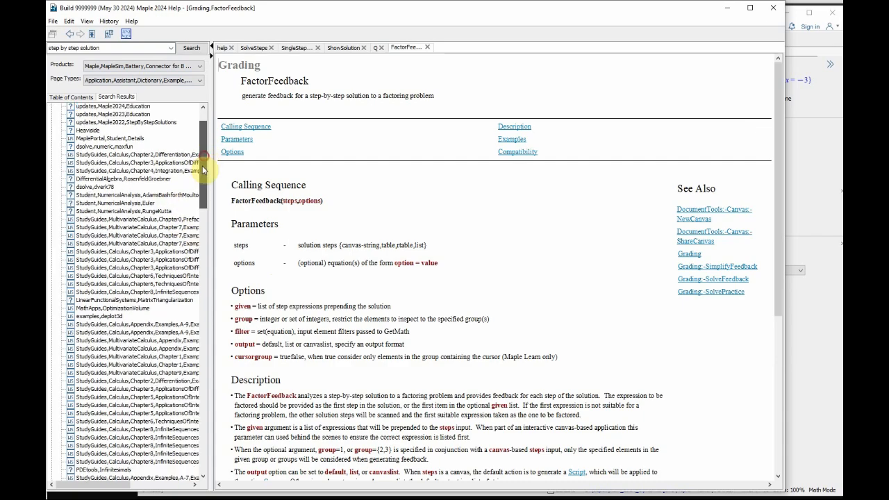
scroll(down, 3)
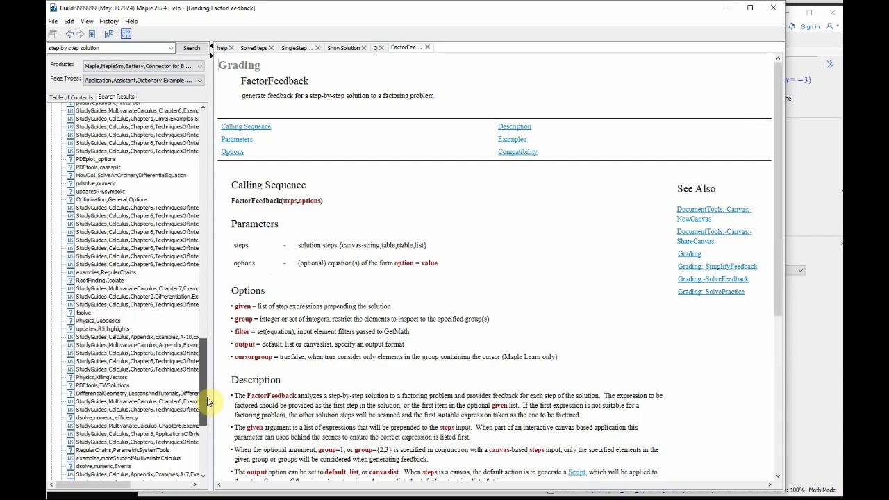
scroll(down, 3)
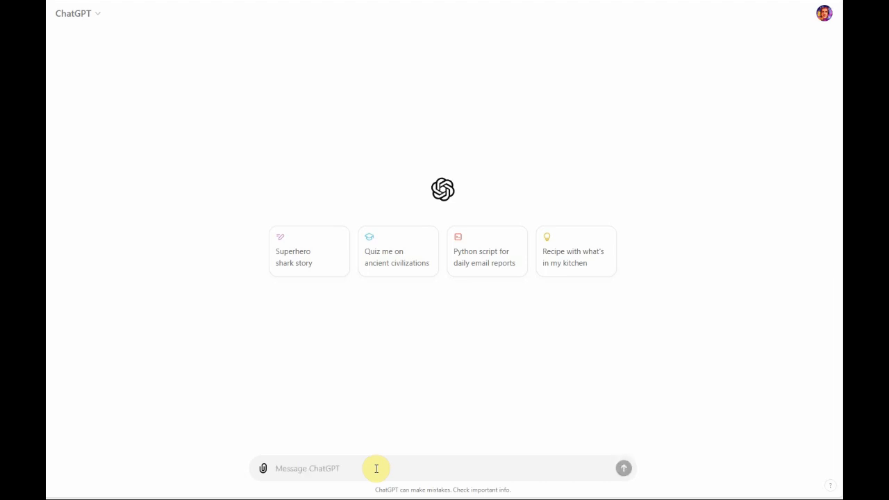
Ask ChatGPT 'how to get the step by step solution'.
text(how to get t)
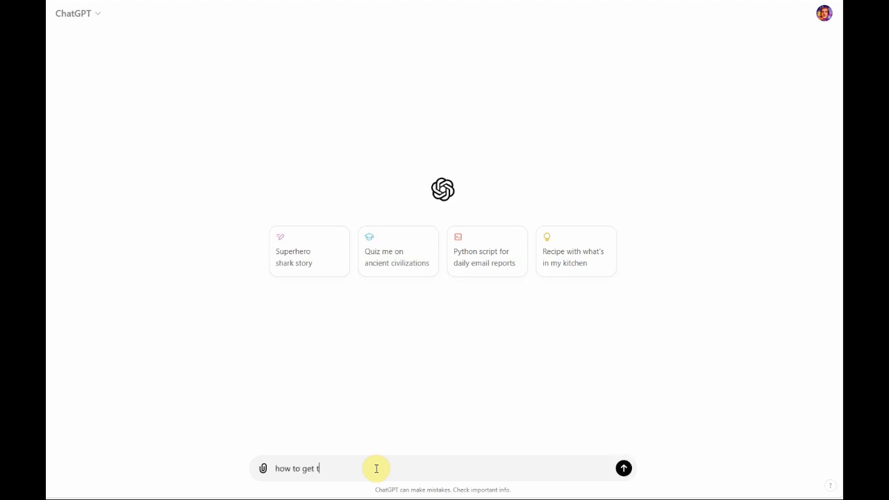
text(he step by step)
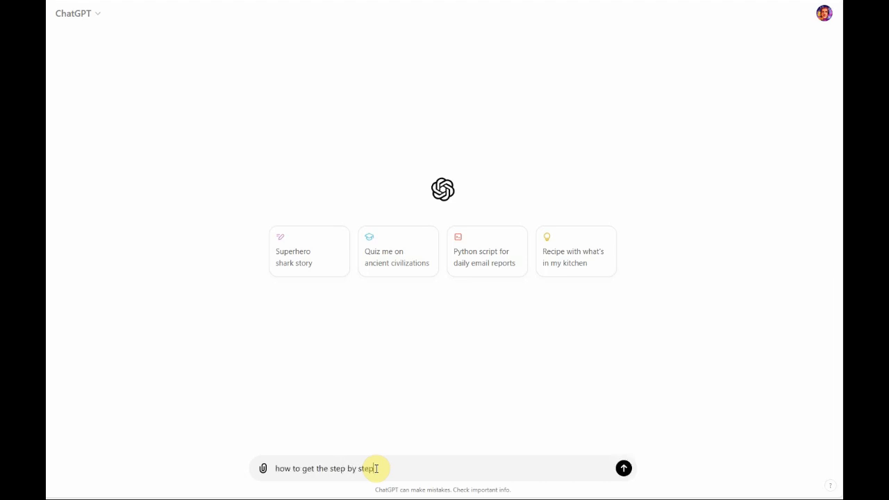
click(623, 468)
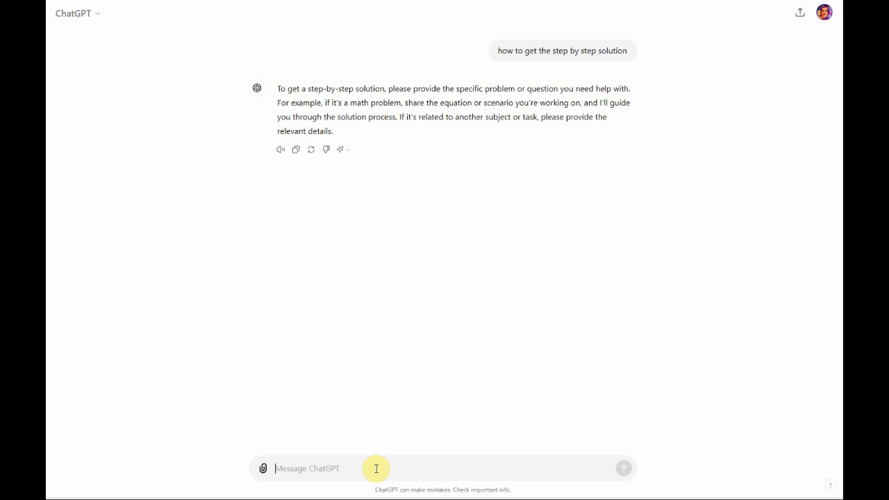
Draft the follow-up 'how to get the step by step solution using maple'.
text(how)
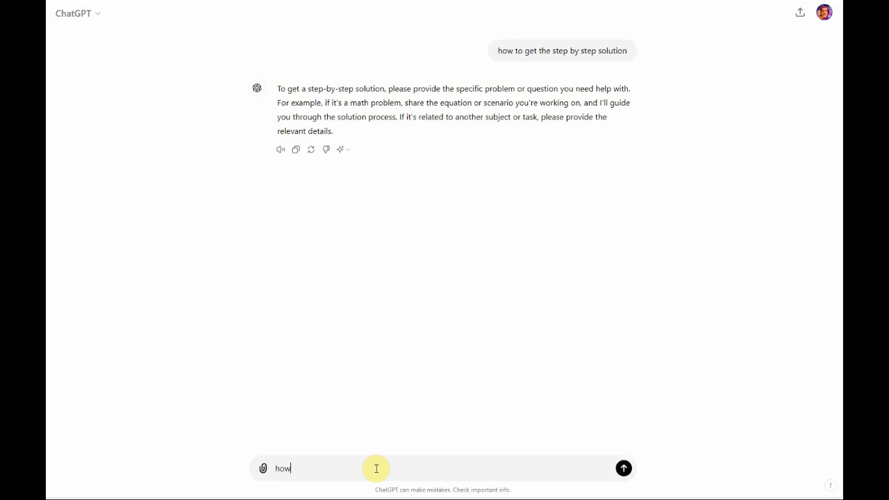
text(got get)
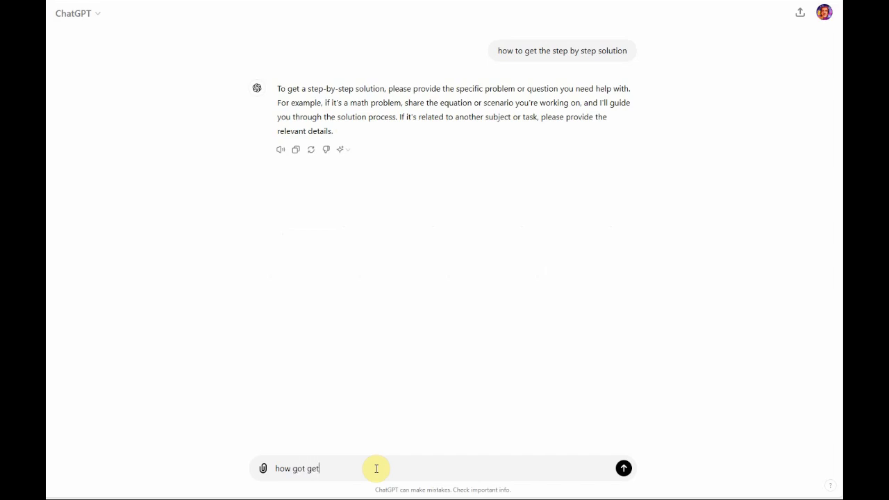
text(how to)
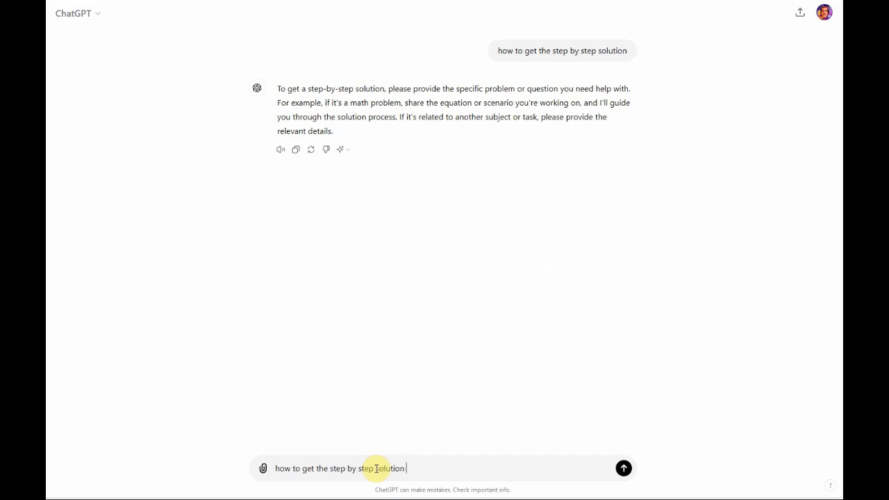
text(using maple)
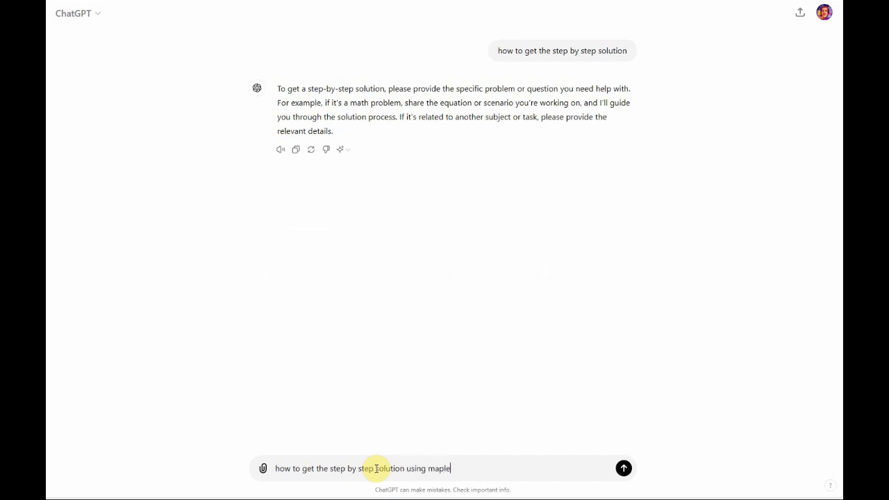
Send the Maple follow-up and scroll through the Student[Calculus1] code examples in the reply.
click(624, 467)
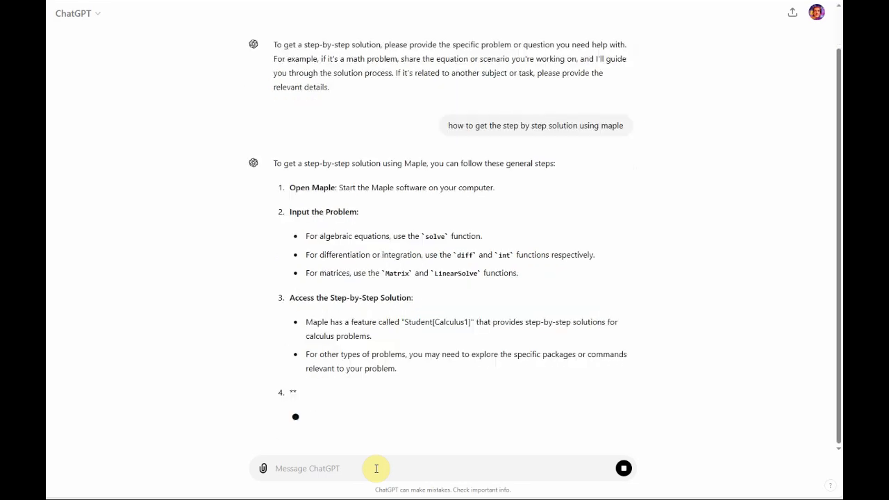
scroll(down, 3)
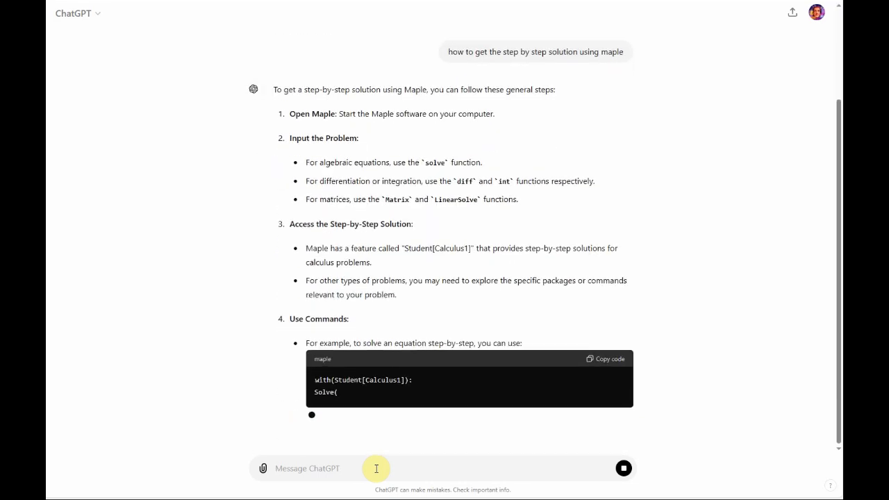
scroll(down, 3)
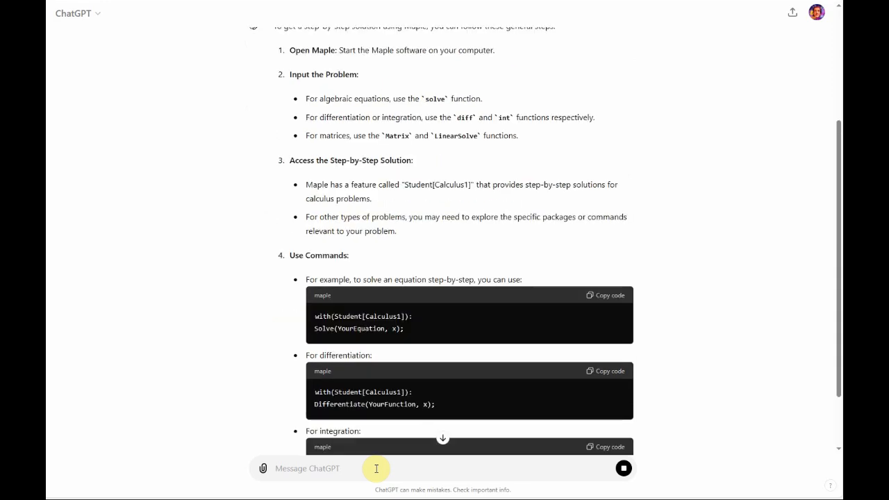
mouse_move(436, 302)
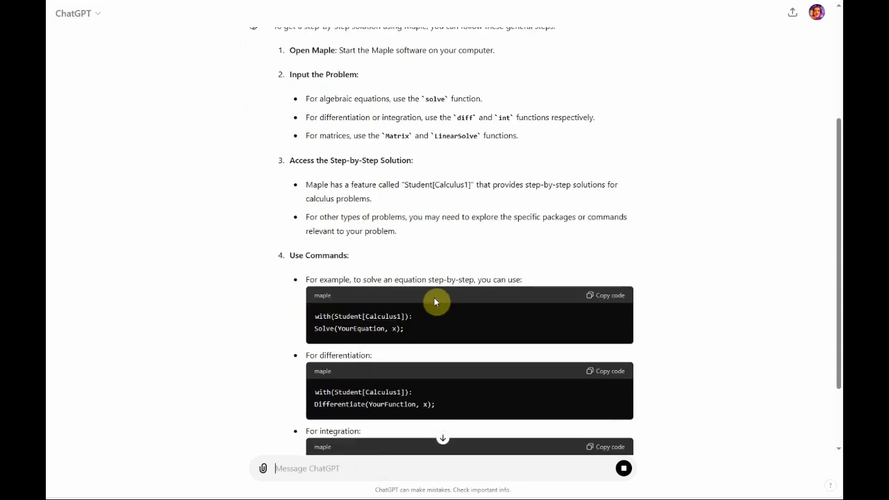
scroll(down, 3)
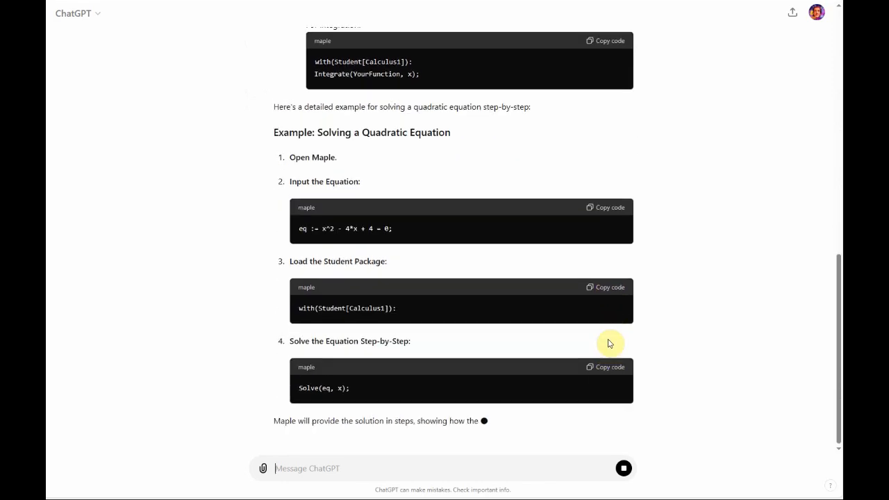
scroll(down, 3)
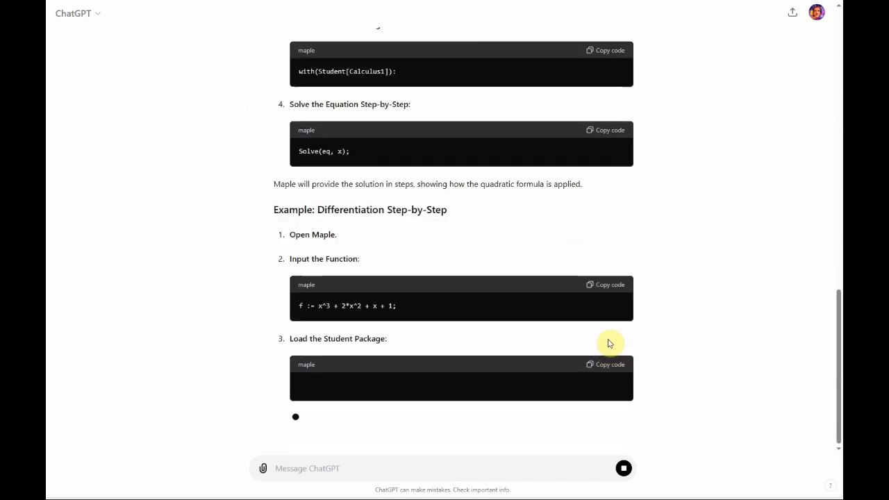
scroll(down, 3)
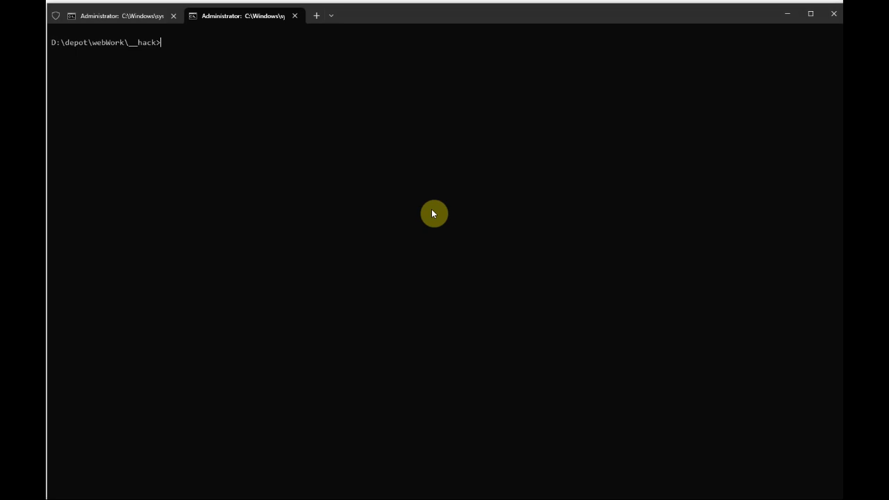
Run 'cls && npm run start -- openAI' to start the assistant with OpenAI and Qdrant.
text(cls && npm run start -- openAI)
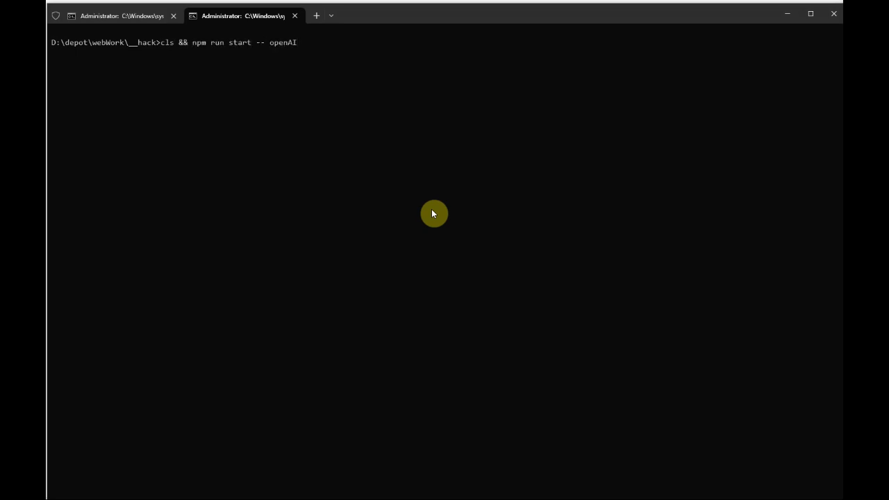
key(Return)
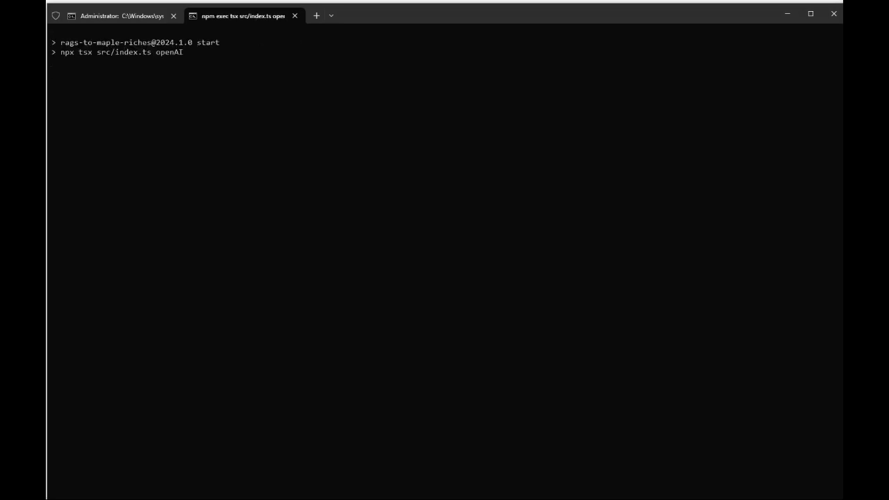
key(Return)
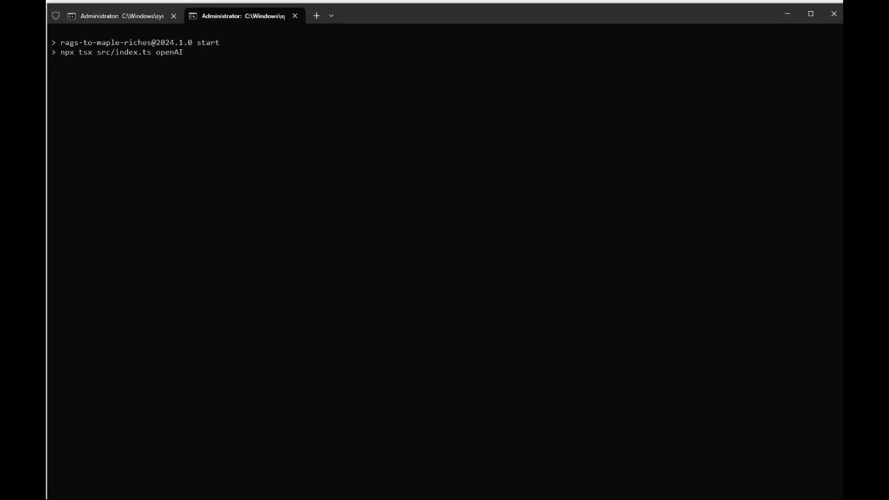
key(Return)
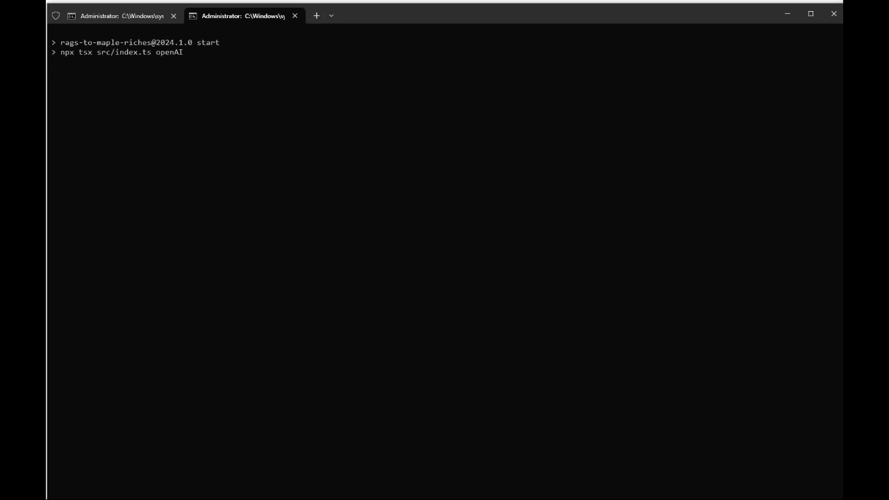
key(Return)
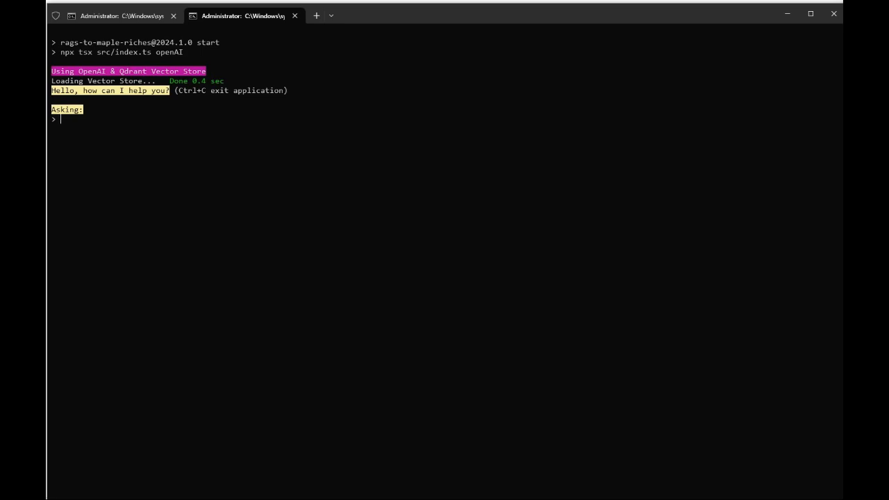
Ask the terminal assistant 'how to get the step by step solution'.
text(how to)
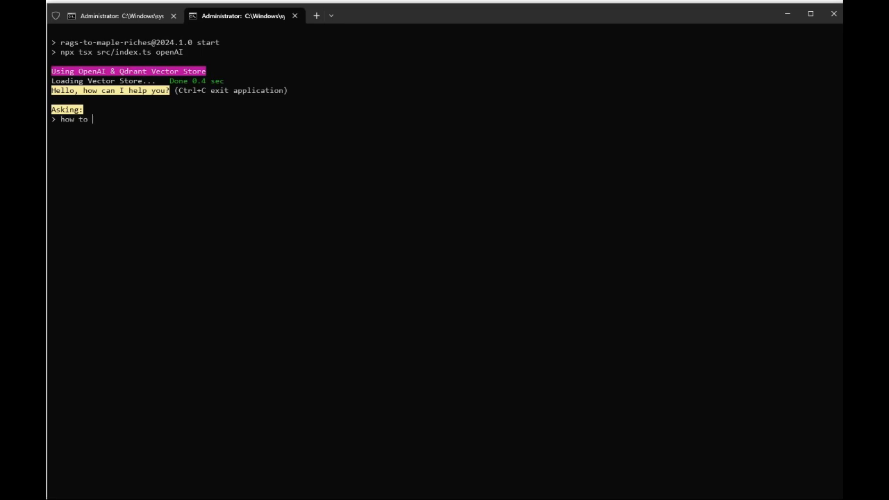
text(get the step by)
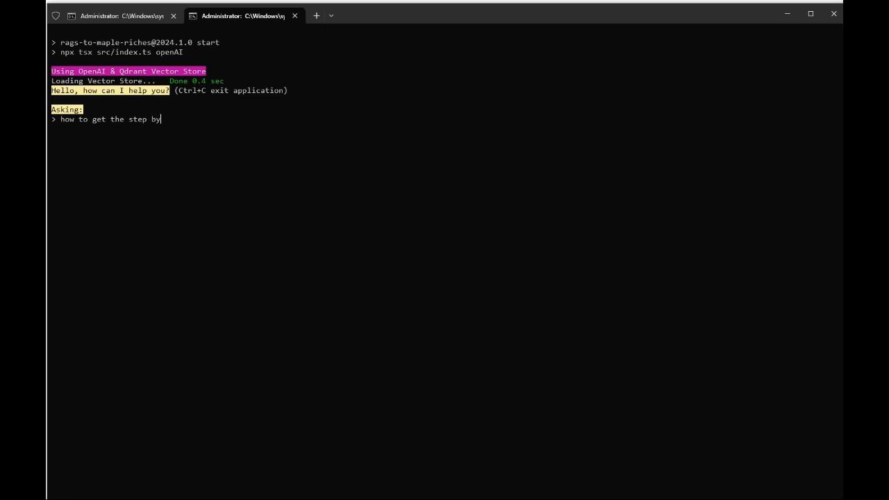
text(step so)
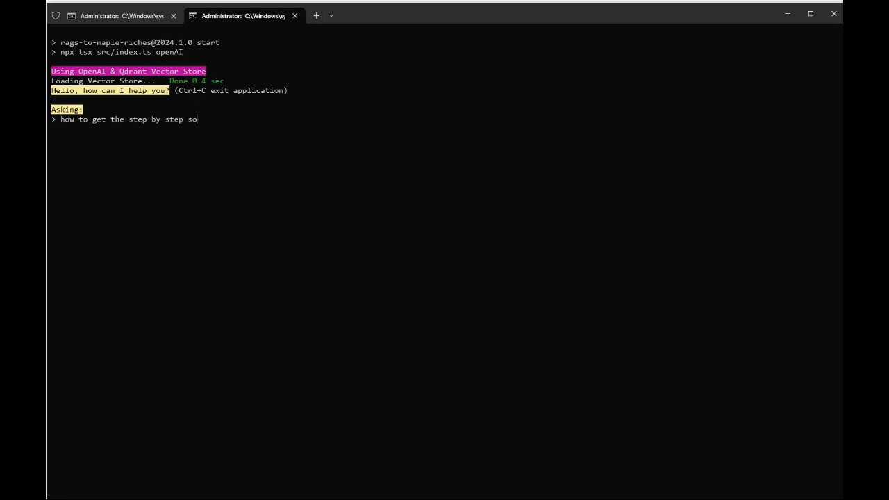
key(Return)
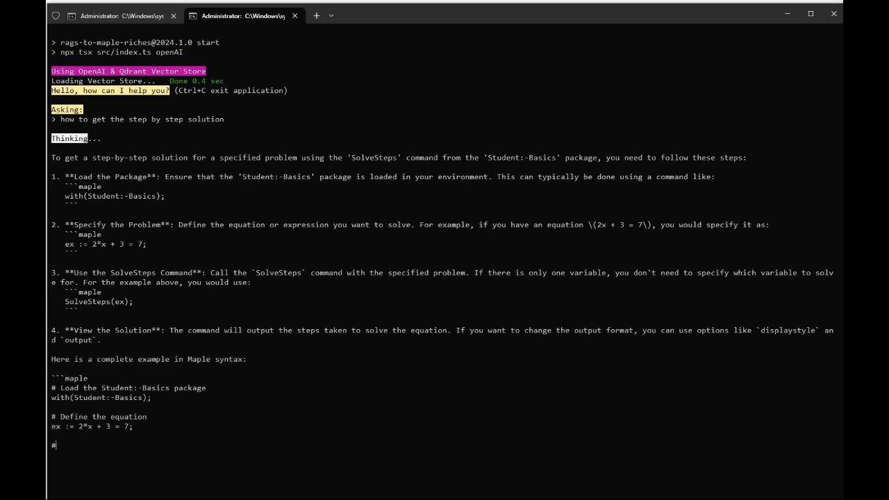
Scroll through the SolveSteps answer, its example code and cited Maple help sources.
scroll(down, 3)
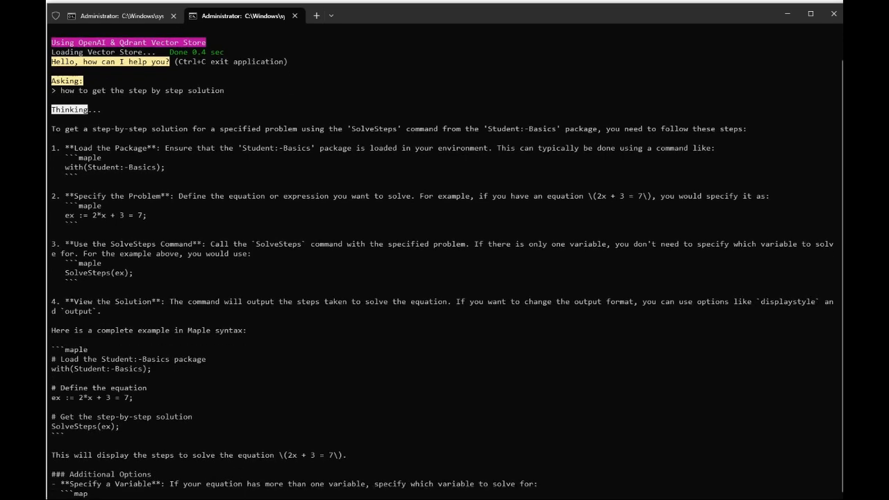
scroll(down, 3)
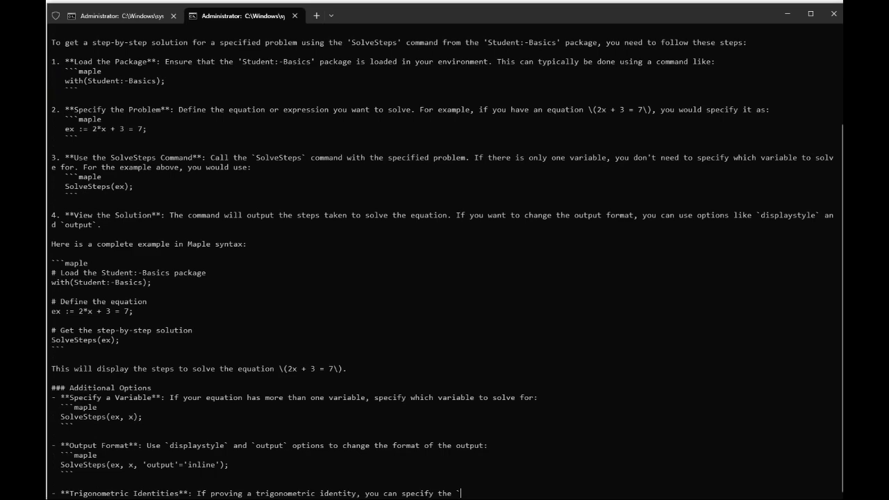
scroll(down, 3)
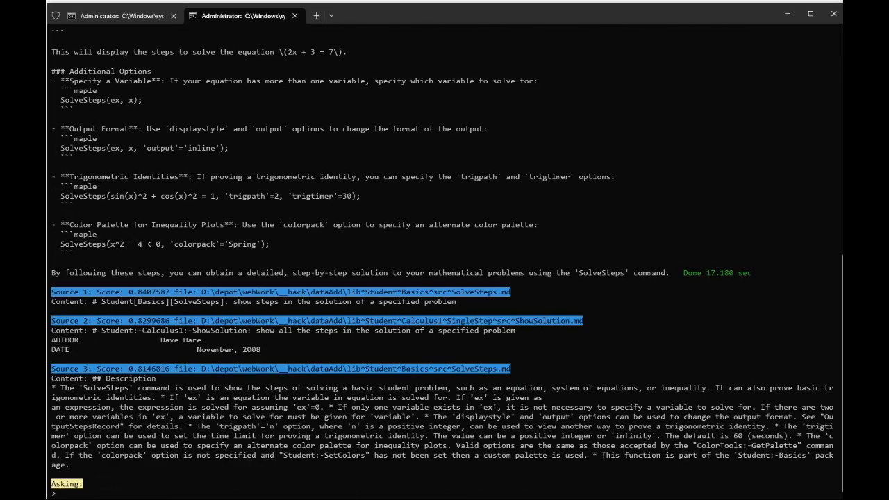
mouse_move(120, 300)
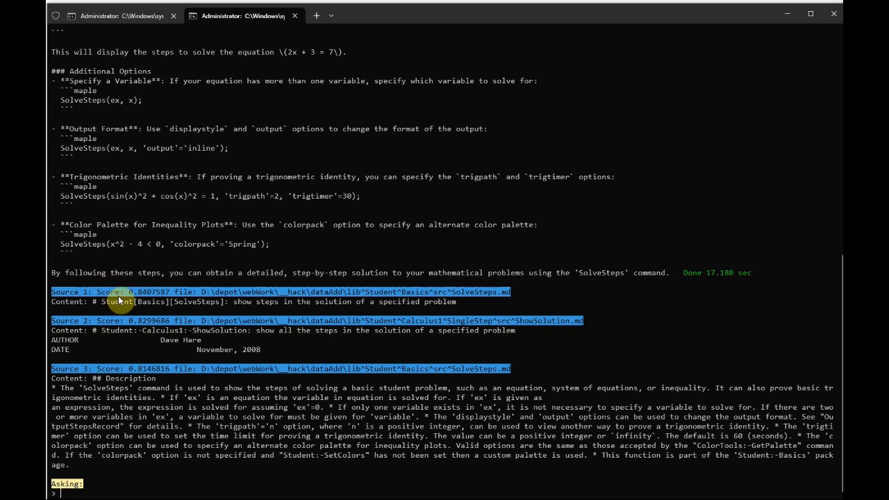
mouse_move(212, 287)
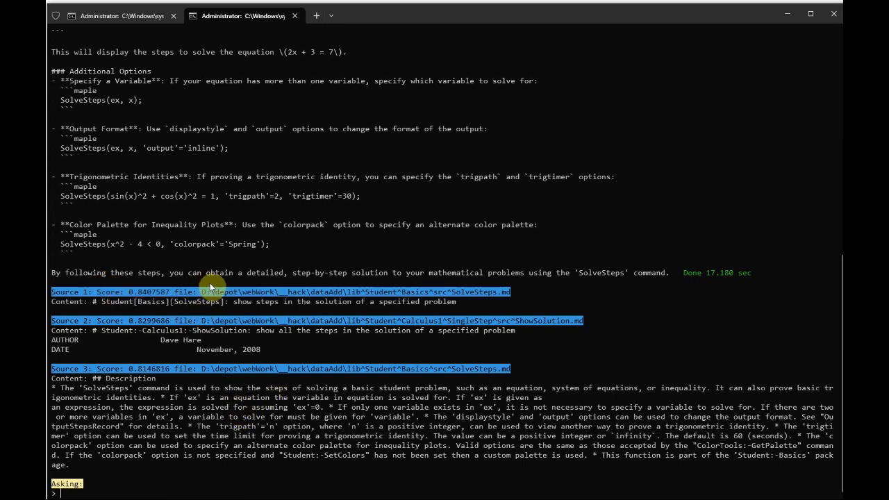
mouse_move(250, 301)
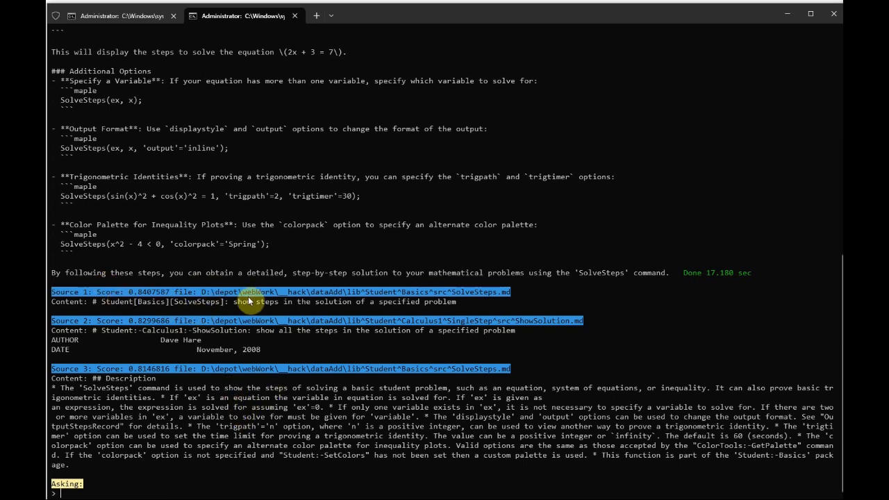
mouse_move(111, 288)
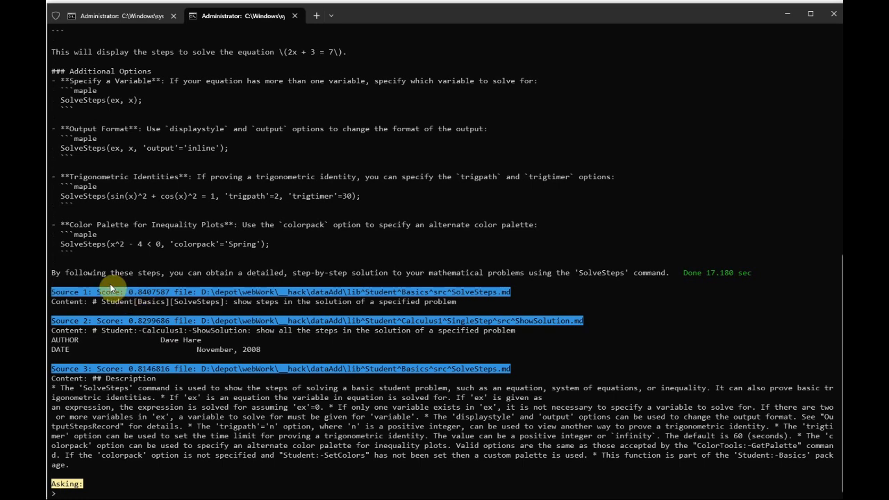
mouse_move(241, 407)
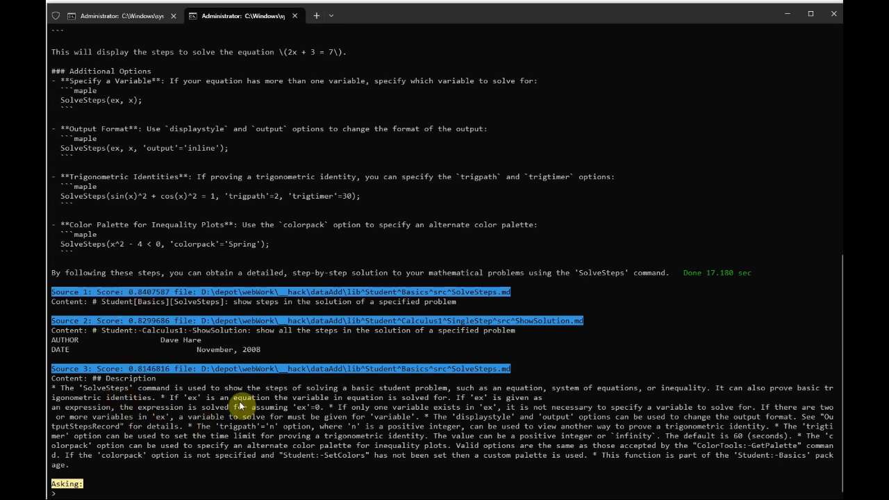
mouse_move(431, 398)
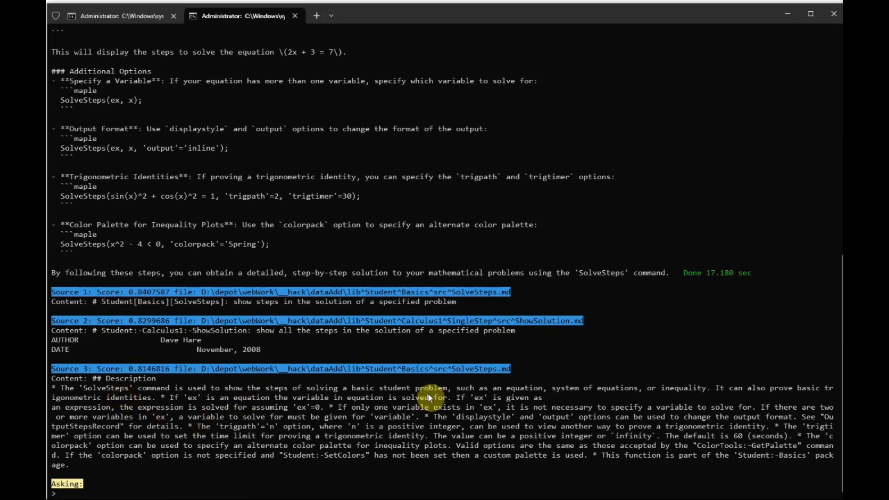
mouse_move(374, 156)
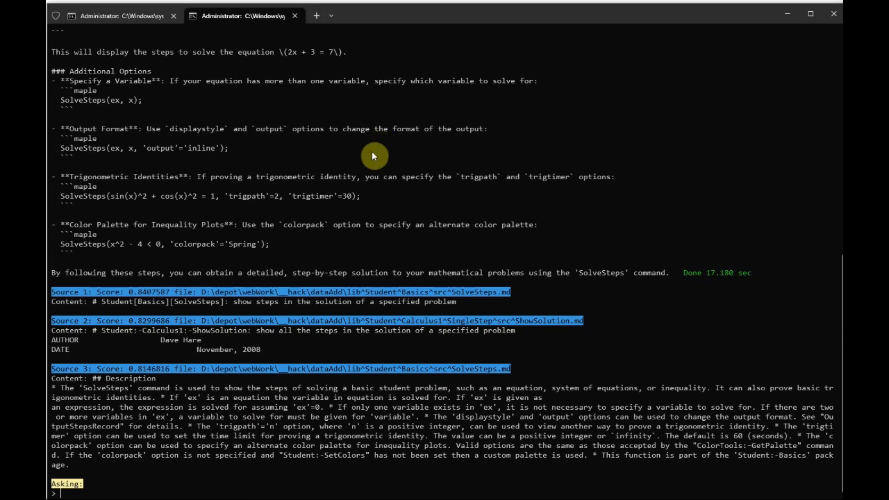
mouse_move(383, 306)
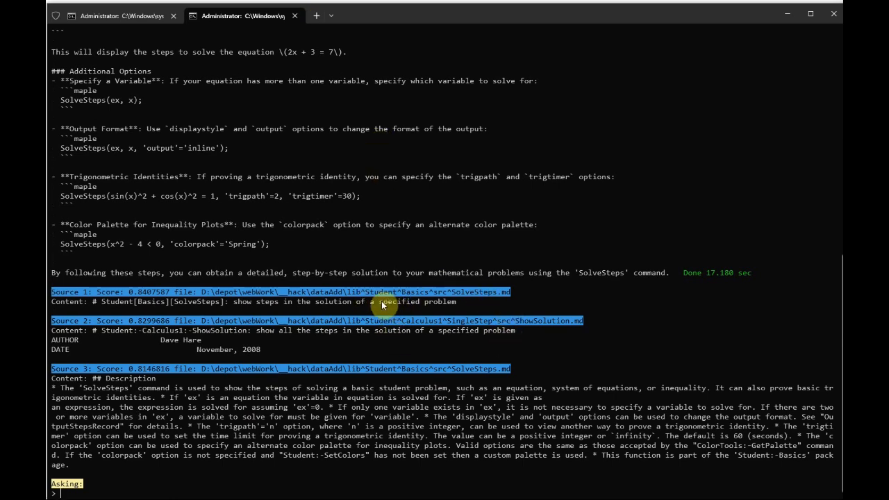
mouse_move(496, 299)
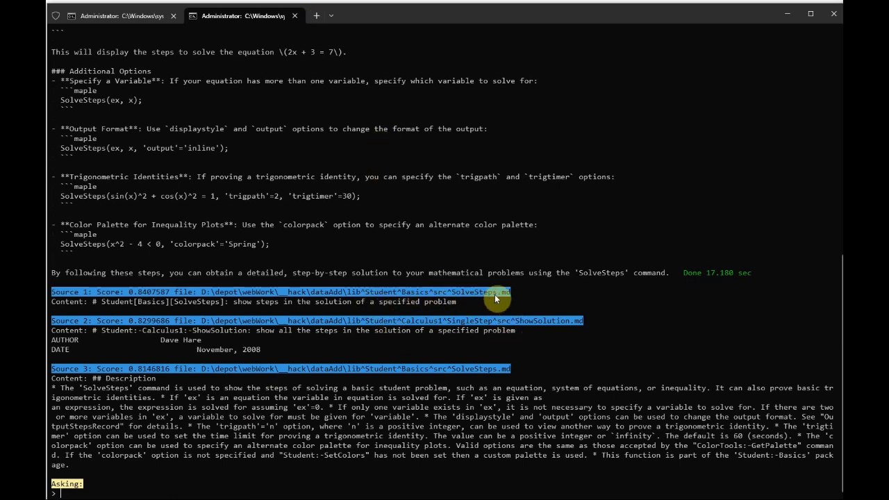
mouse_move(444, 332)
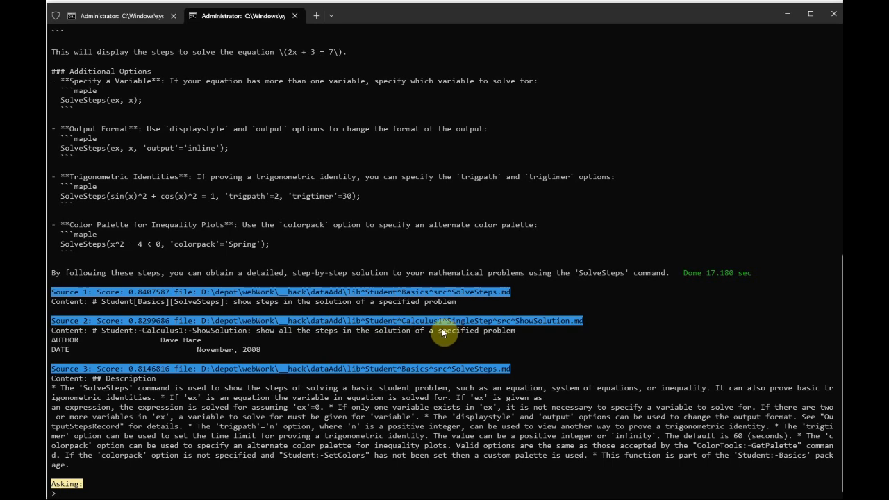
mouse_move(374, 373)
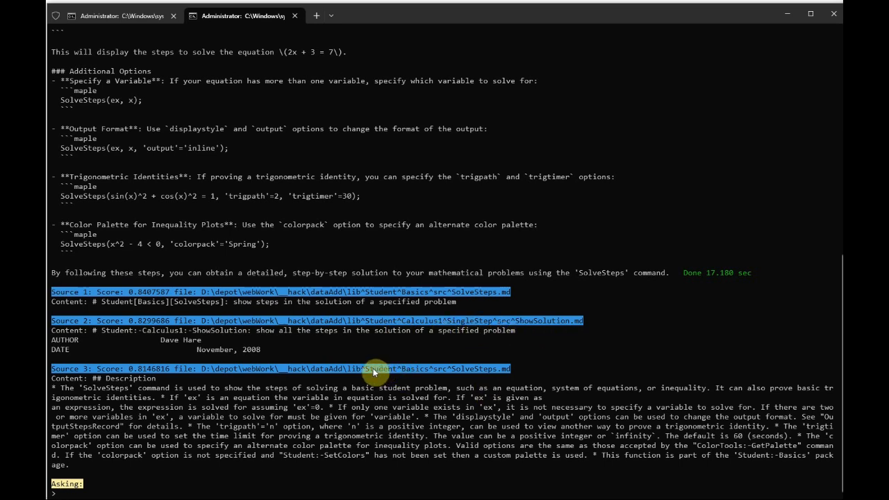
mouse_move(490, 378)
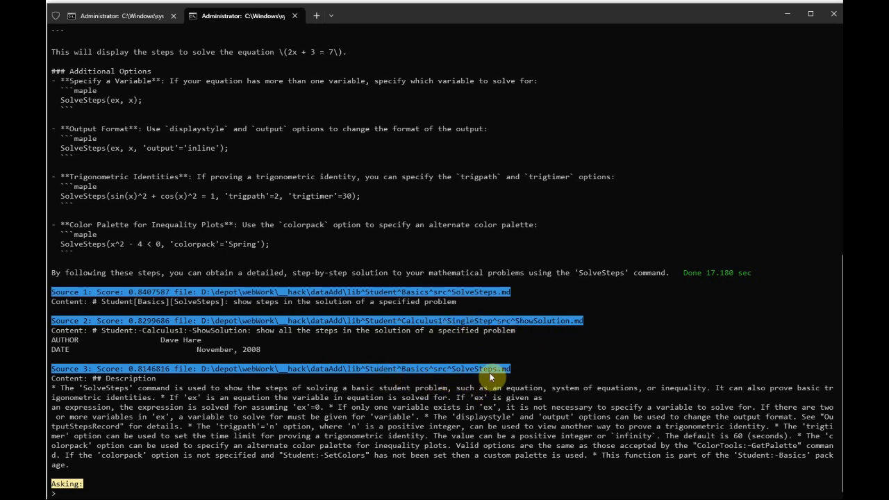
mouse_move(291, 373)
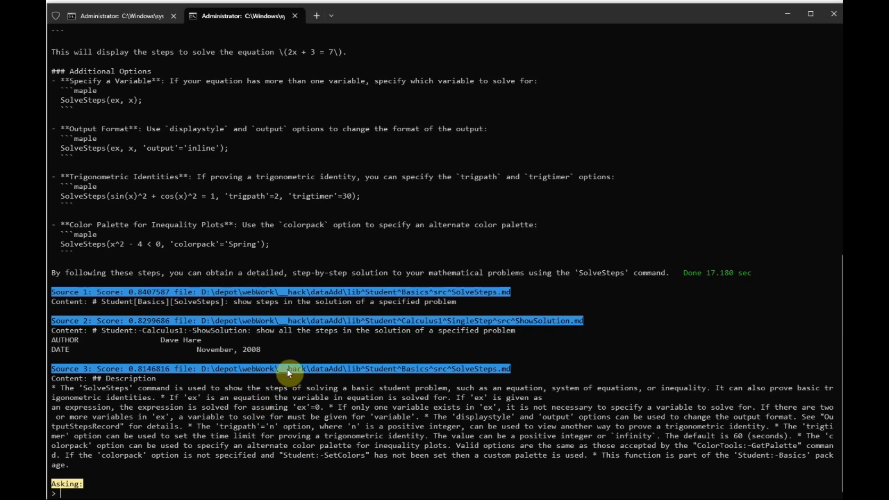
mouse_move(448, 317)
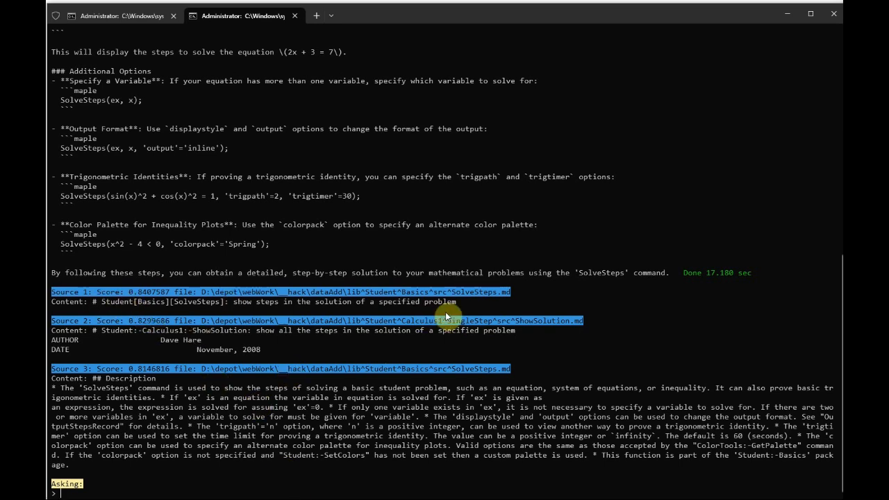
mouse_move(111, 299)
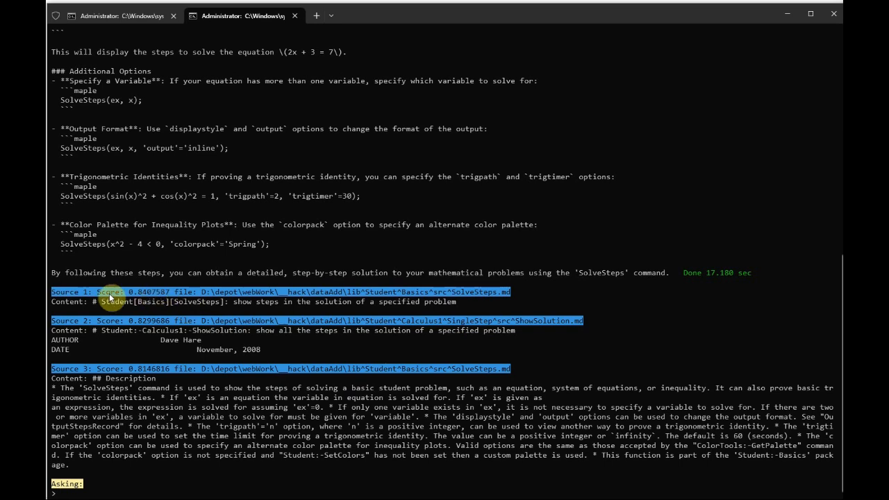
mouse_move(170, 291)
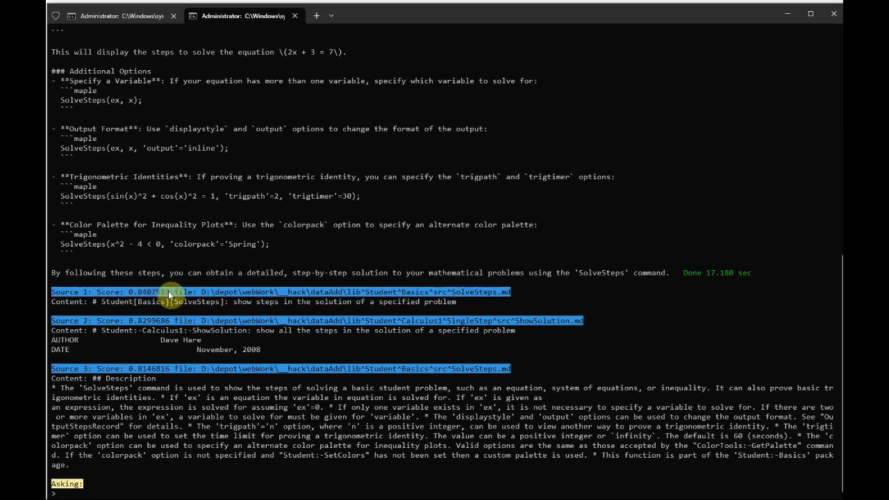
mouse_move(250, 431)
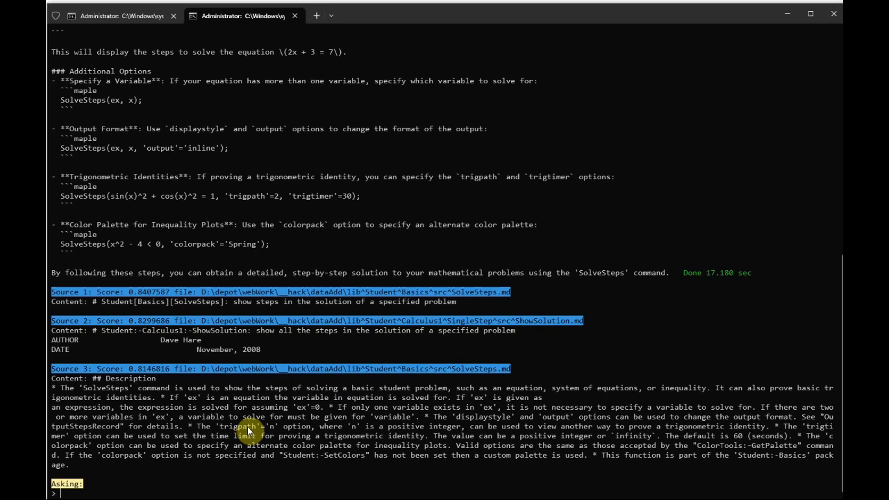
scroll(up, 3)
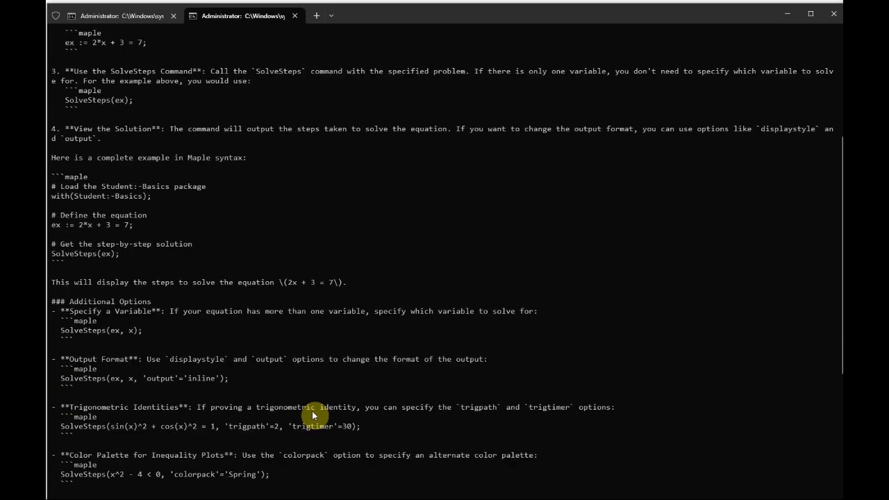
scroll(down, 3)
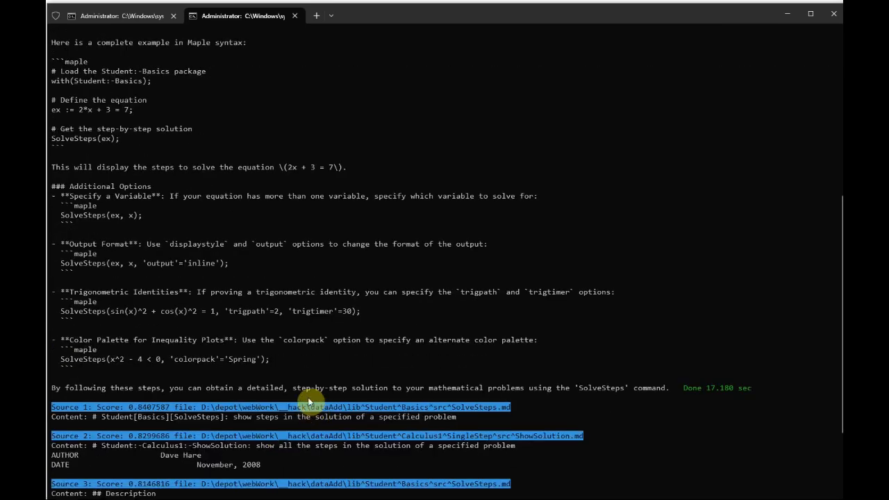
scroll(down, 3)
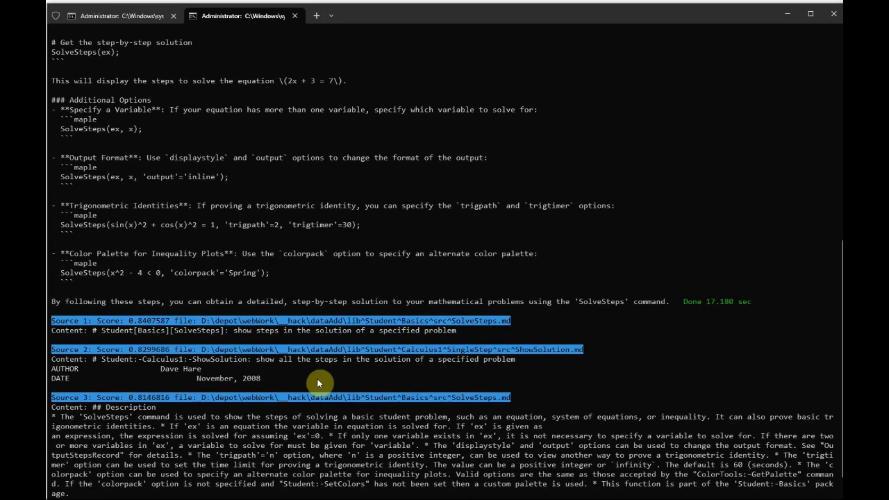
mouse_move(216, 323)
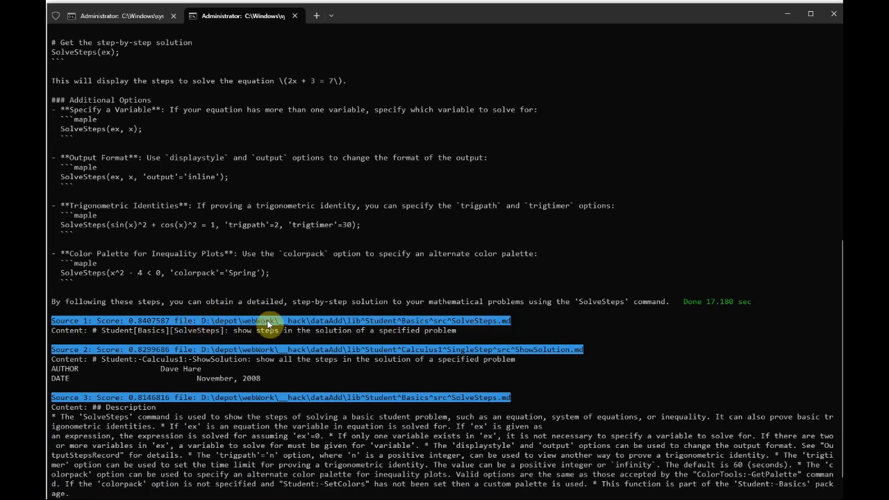
mouse_move(439, 345)
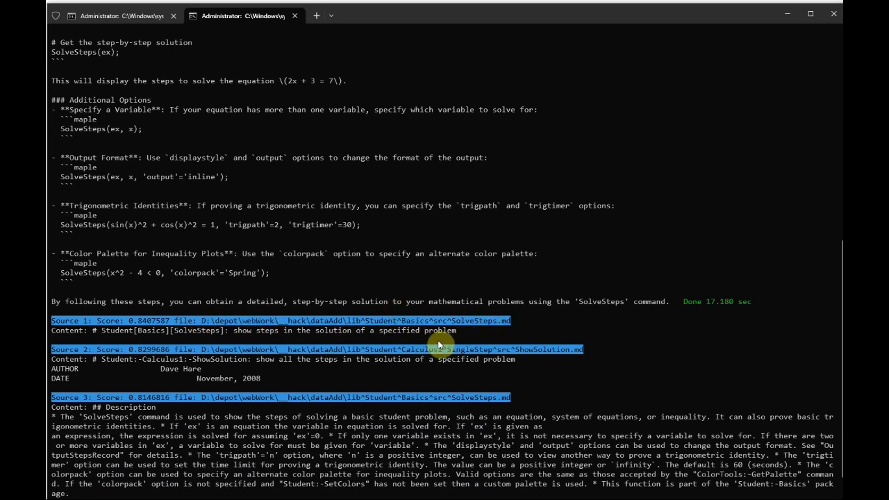
mouse_move(598, 353)
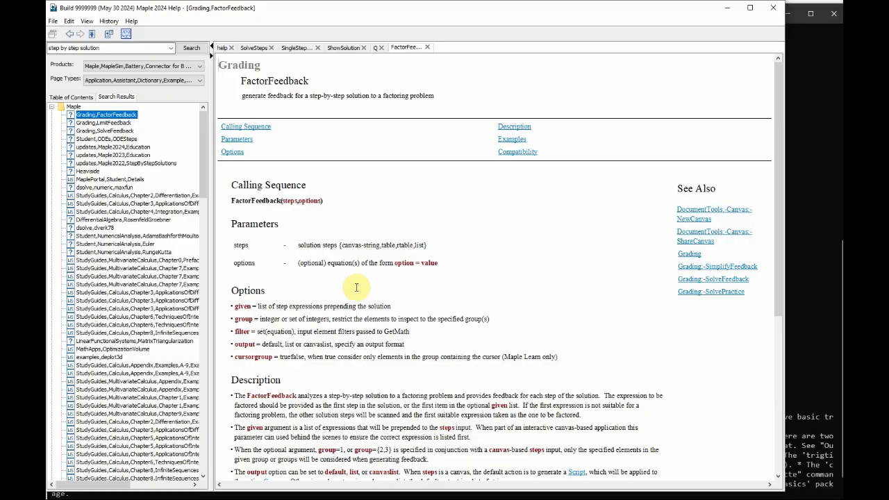
mouse_move(232, 225)
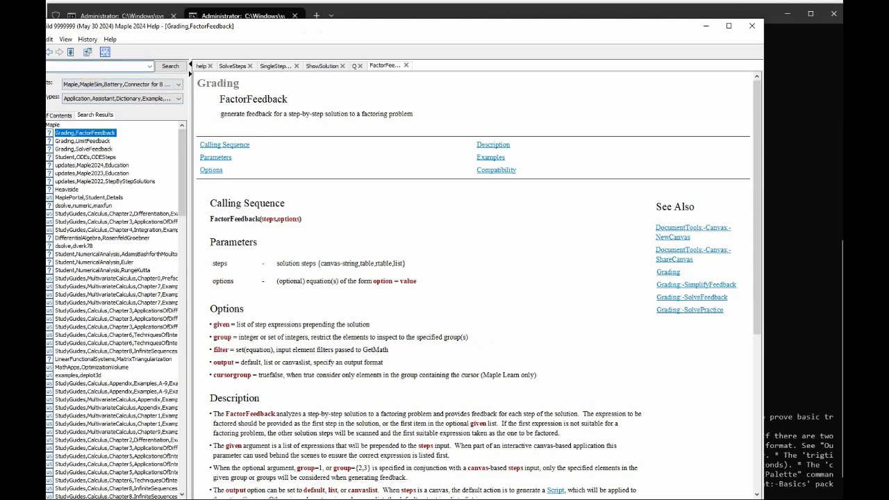
Search Maple Help for 'basics' to find the Student[Basics] SolveSteps topic.
text(basics solve st)
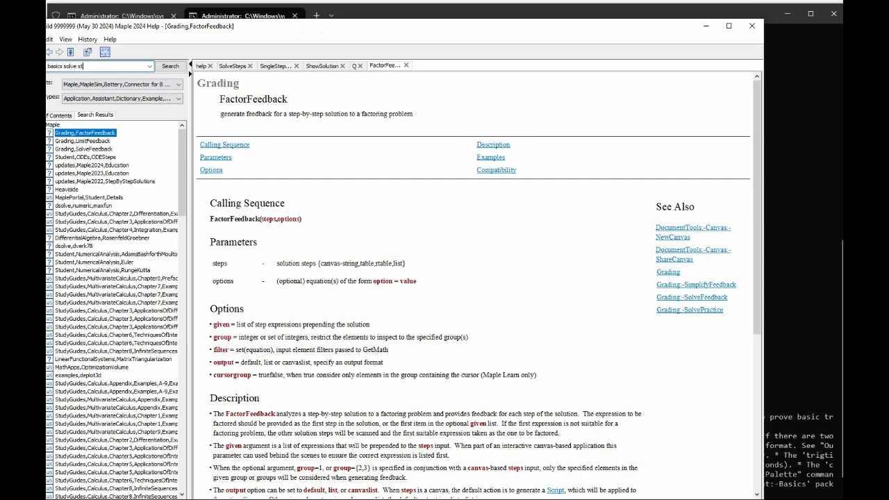
click(170, 65)
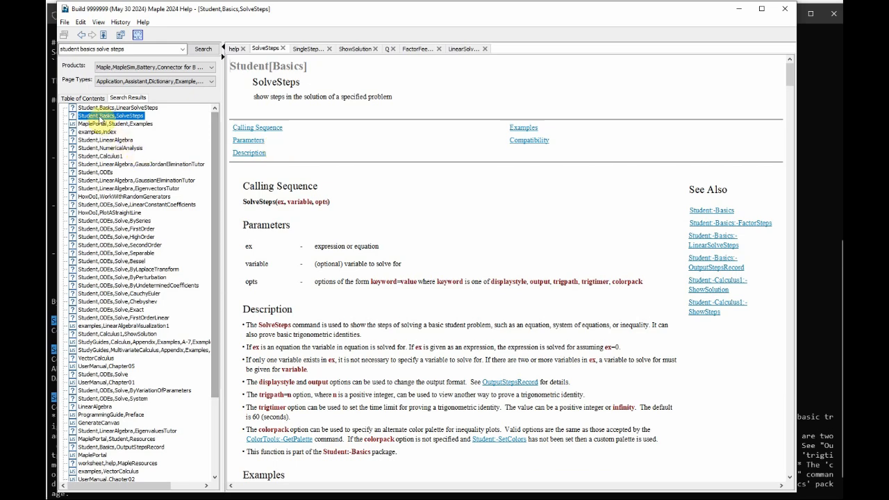
mouse_move(378, 202)
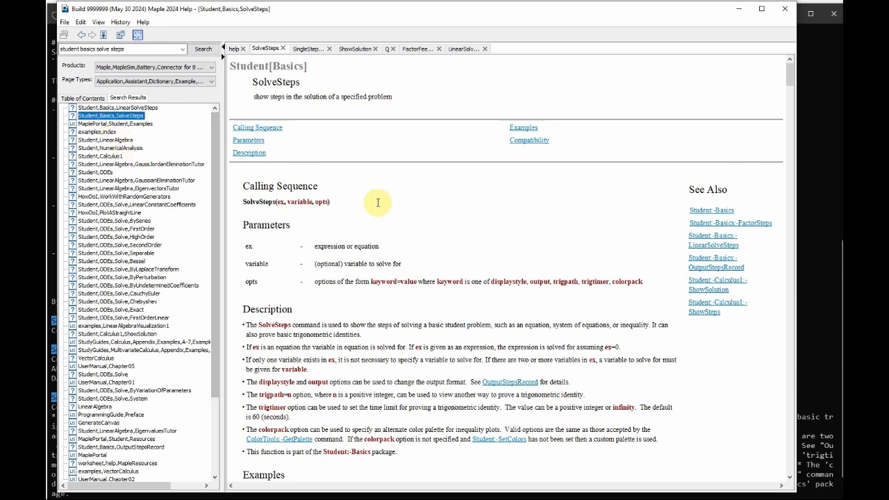
Scroll the SolveSteps page to the example solving 5·exp(4x) = 16.
scroll(down, 3)
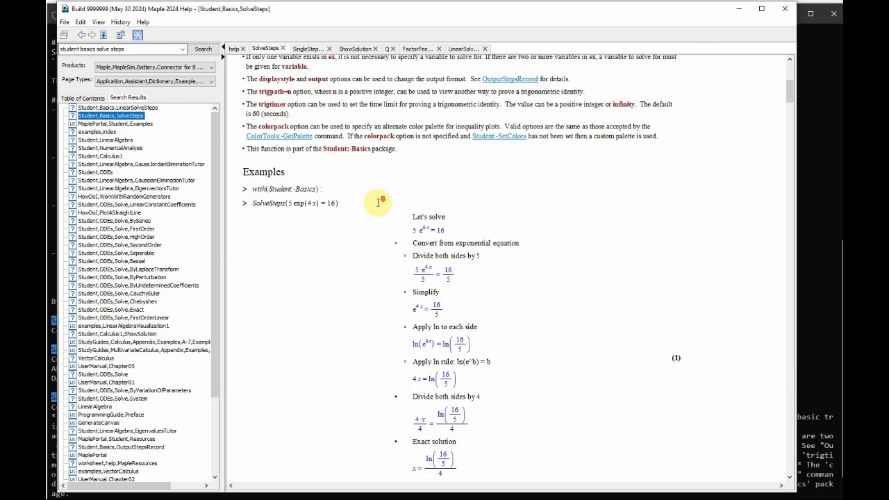
scroll(down, 3)
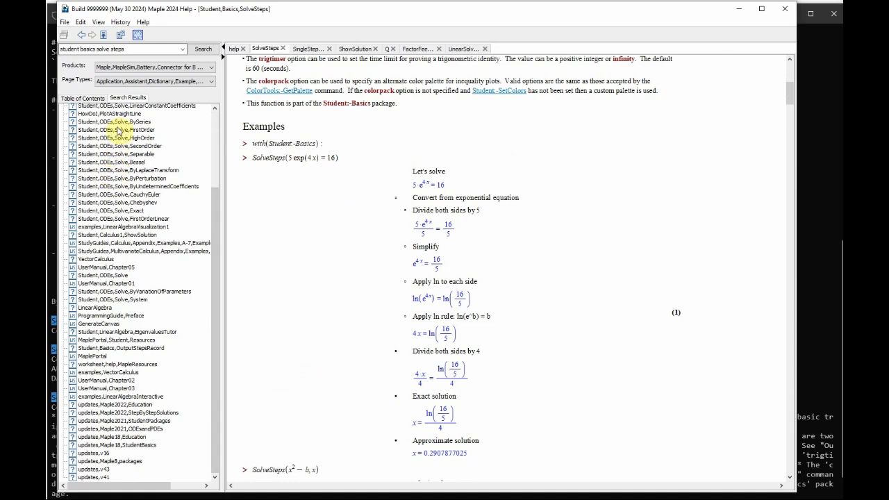